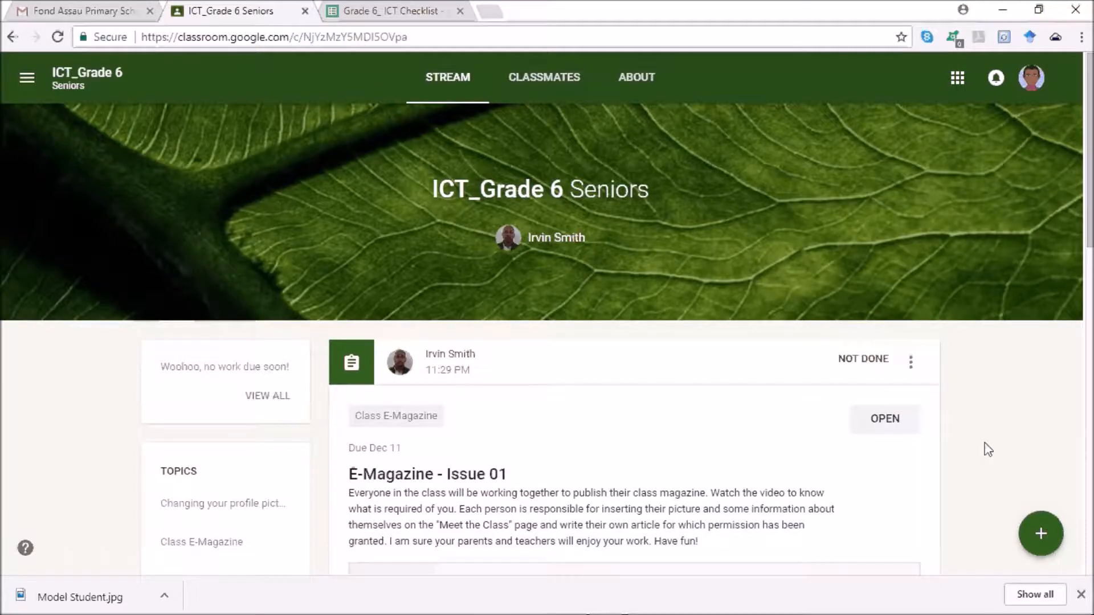
mouse_move(377, 561)
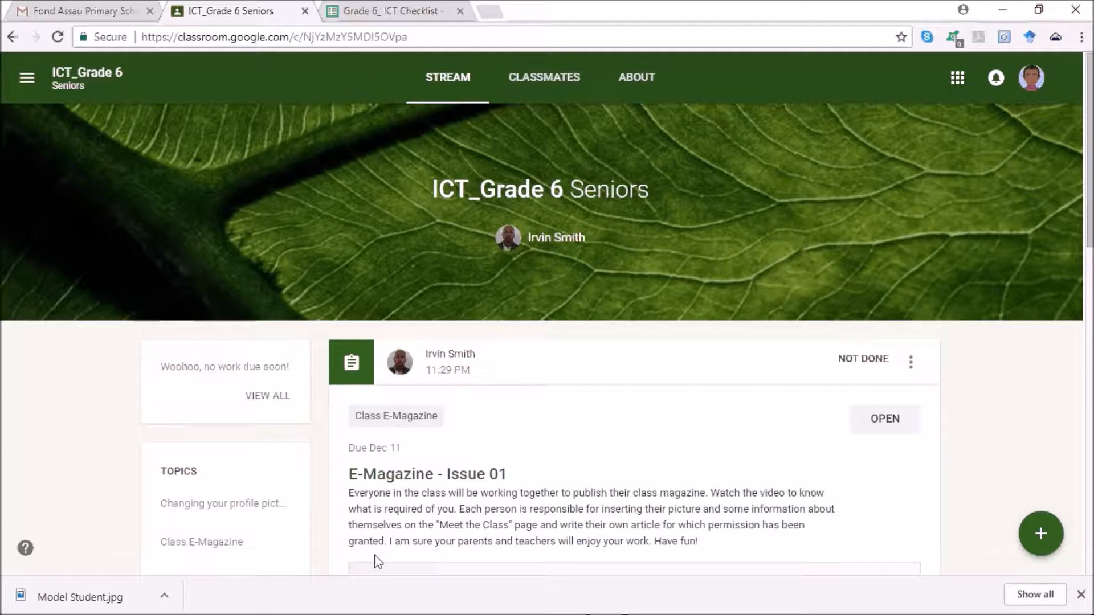
mouse_move(583, 102)
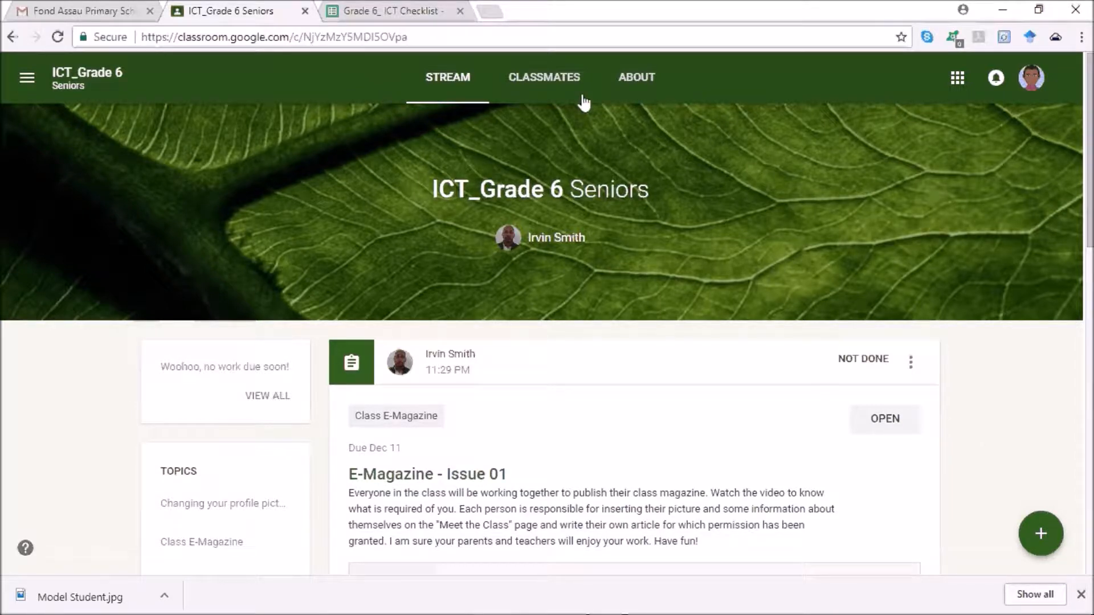
- Switch to the Grade 6_ ICT Checklist spreadsheet tab
click(390, 12)
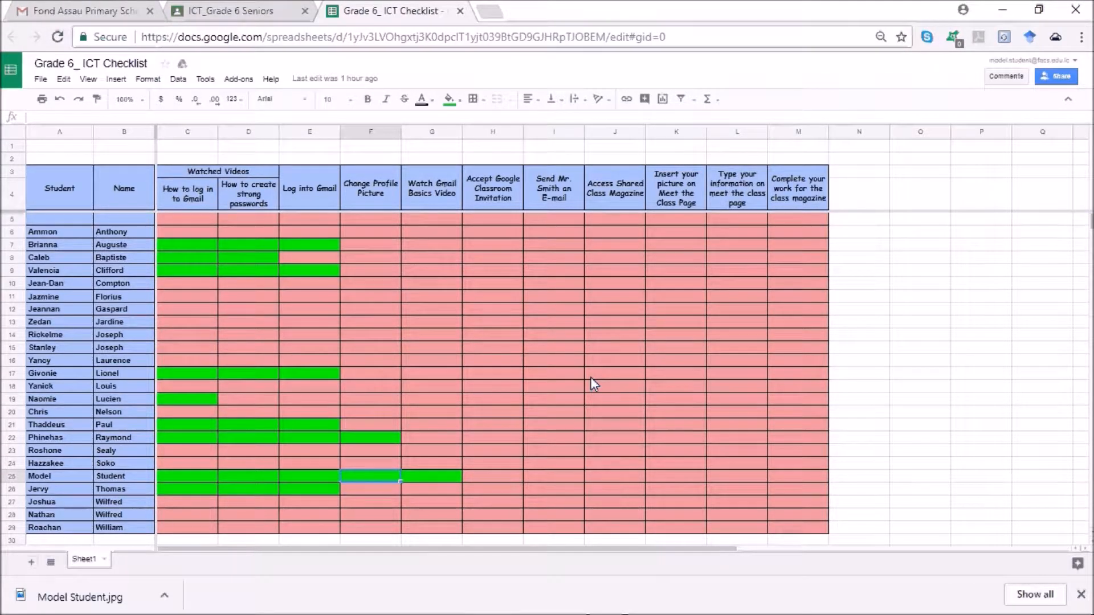
mouse_move(697, 190)
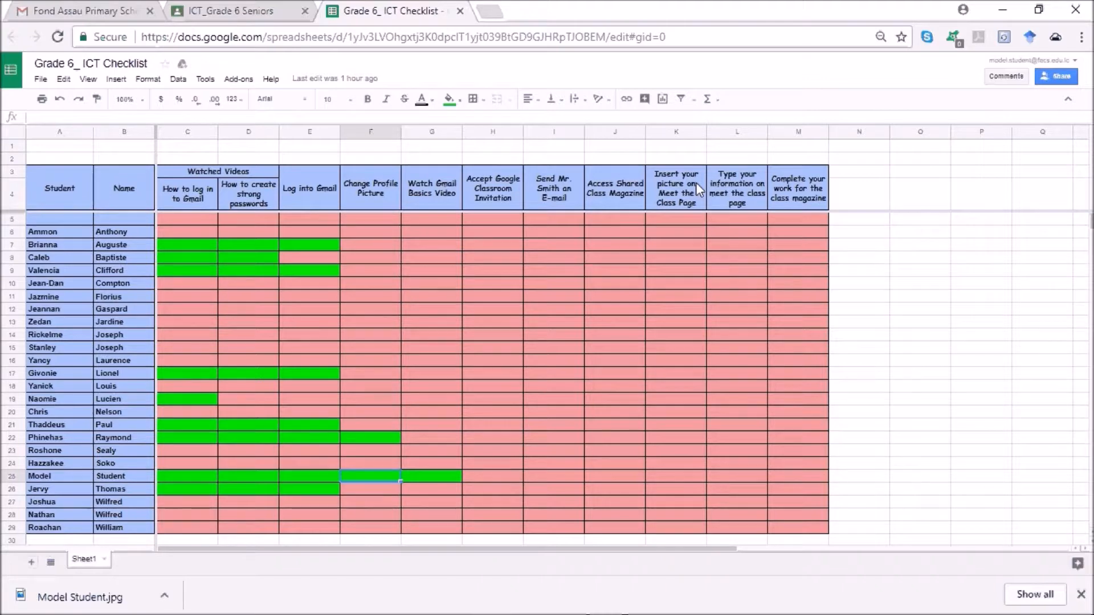
mouse_move(687, 209)
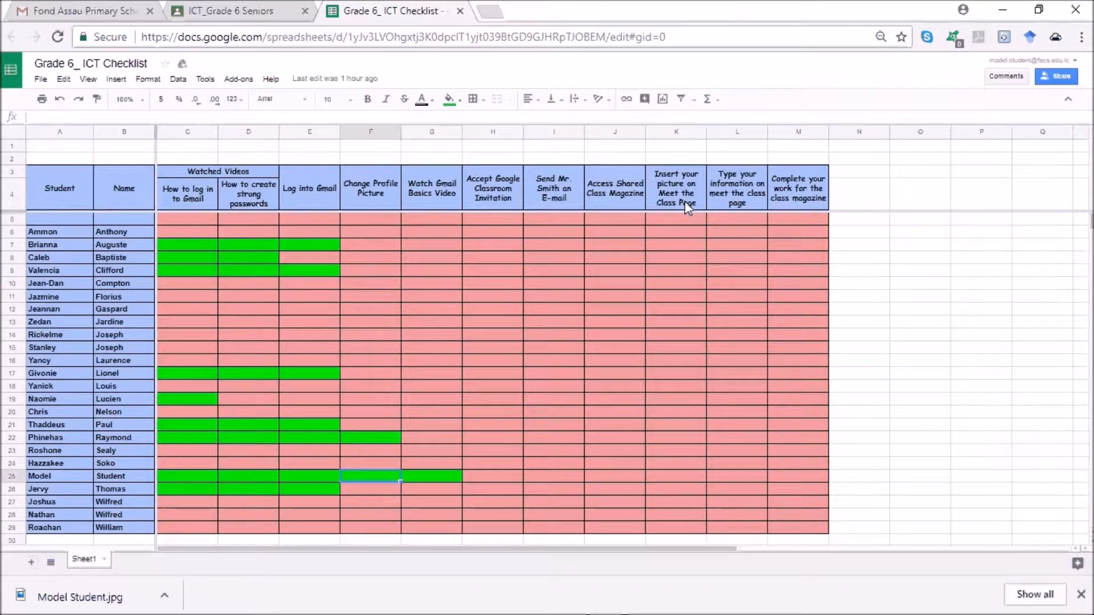
mouse_move(656, 206)
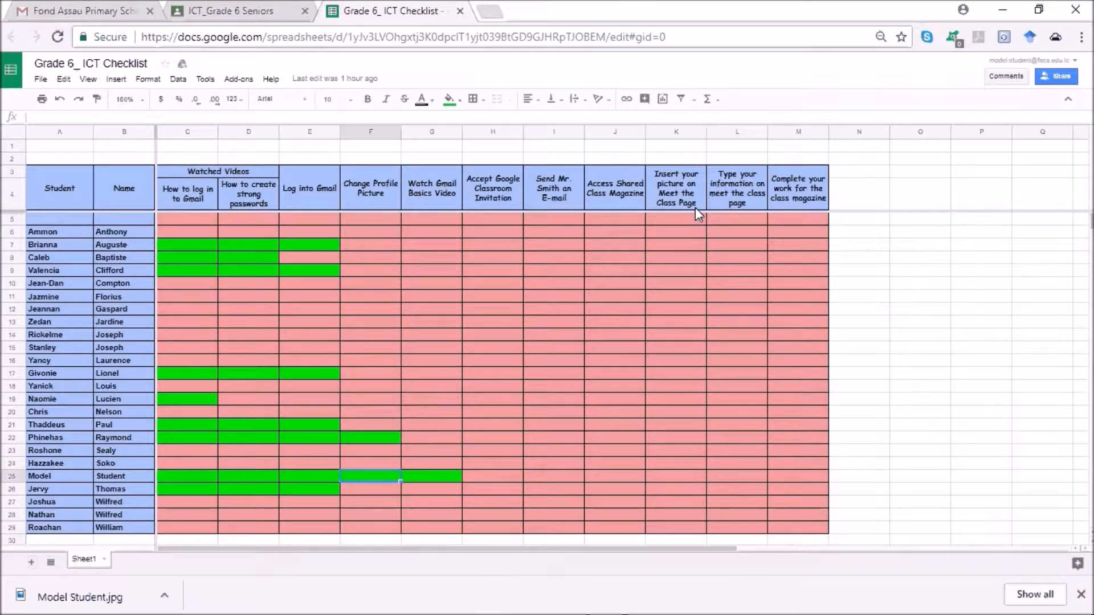
mouse_move(610, 201)
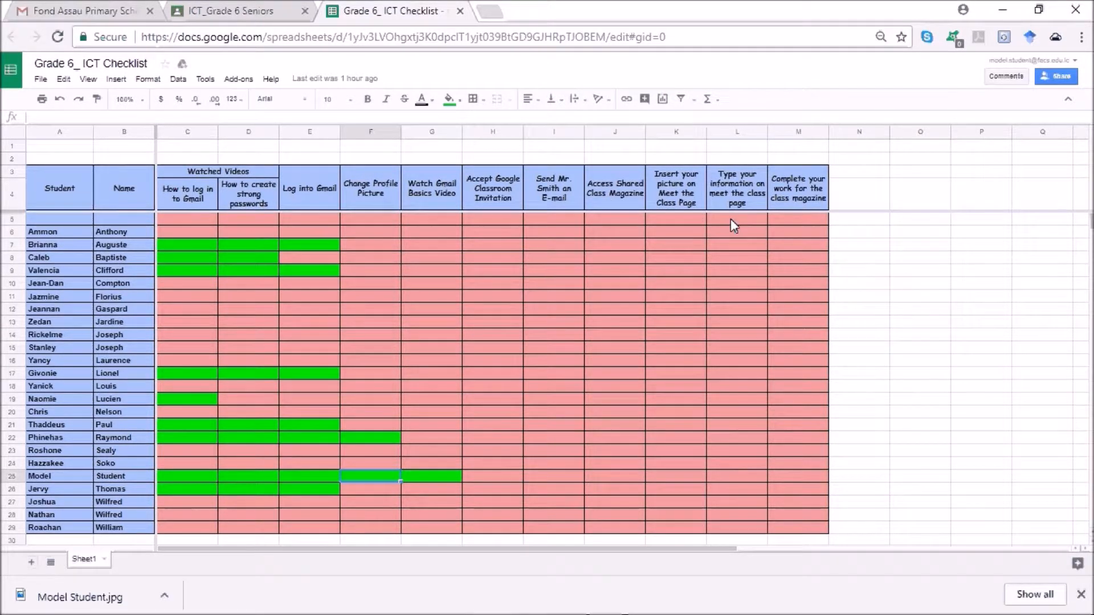
mouse_move(791, 202)
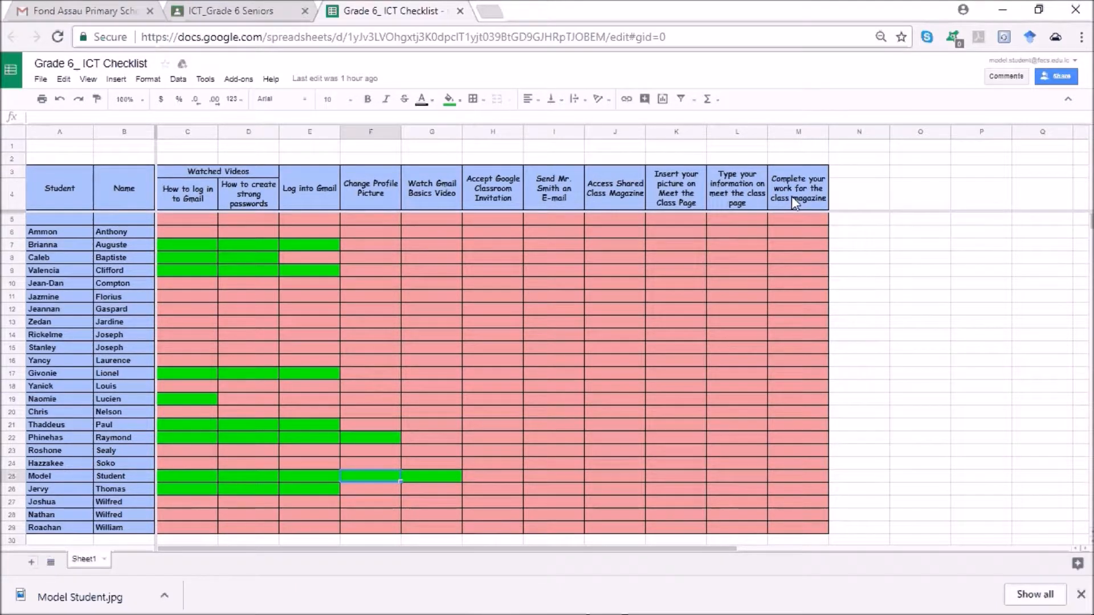
mouse_move(830, 203)
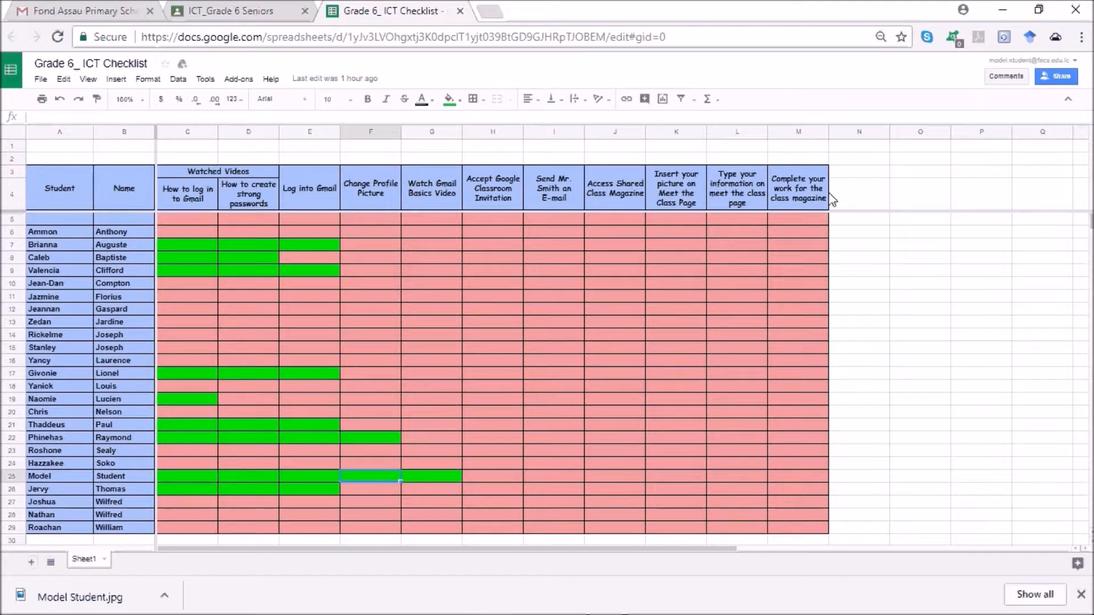
mouse_move(791, 201)
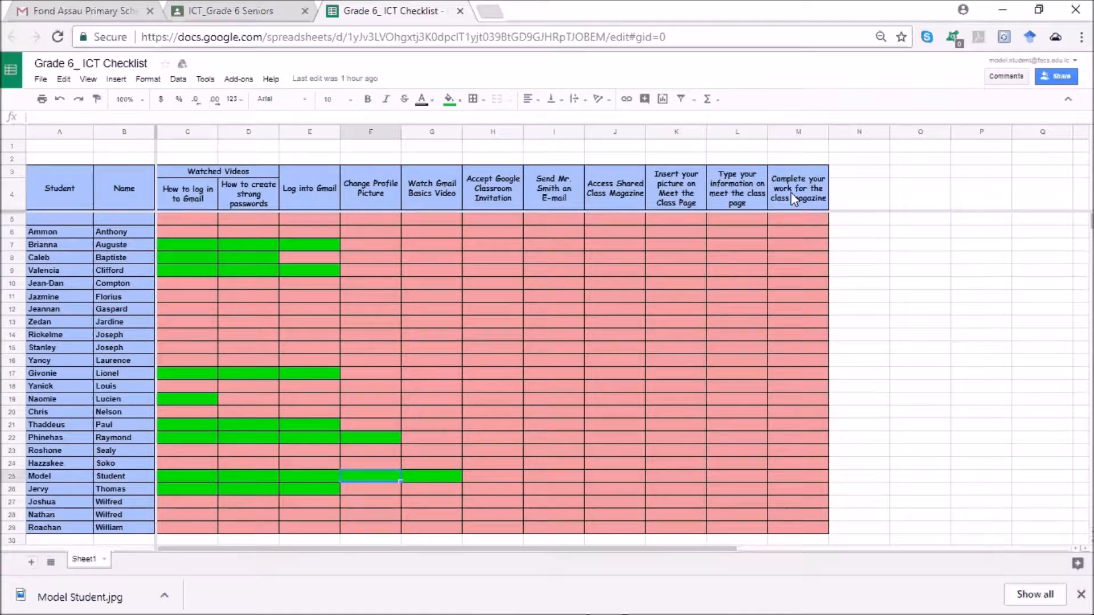
mouse_move(752, 201)
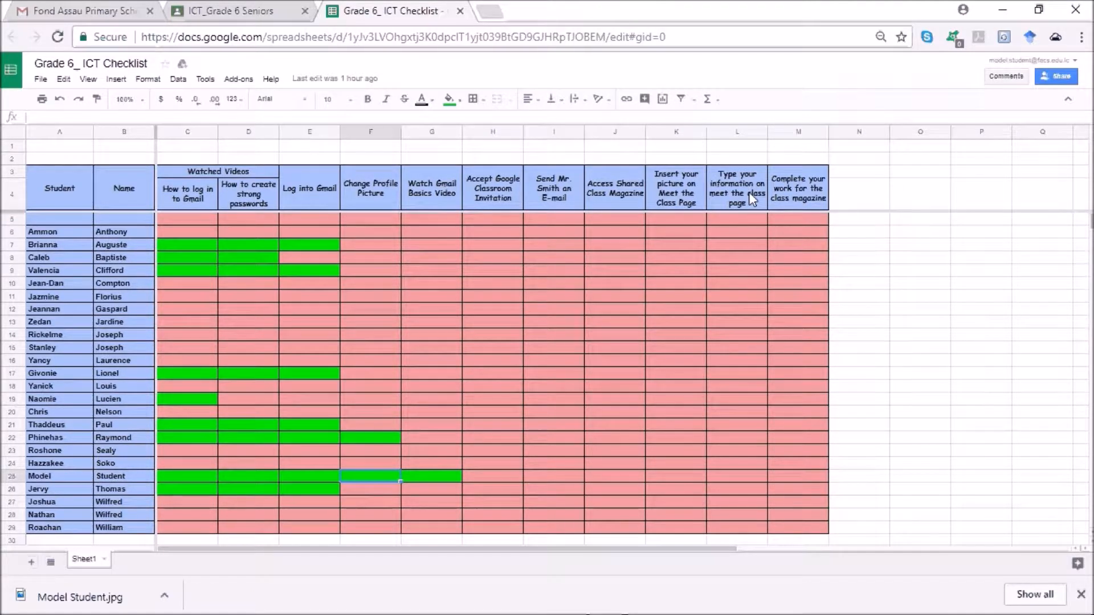
mouse_move(685, 169)
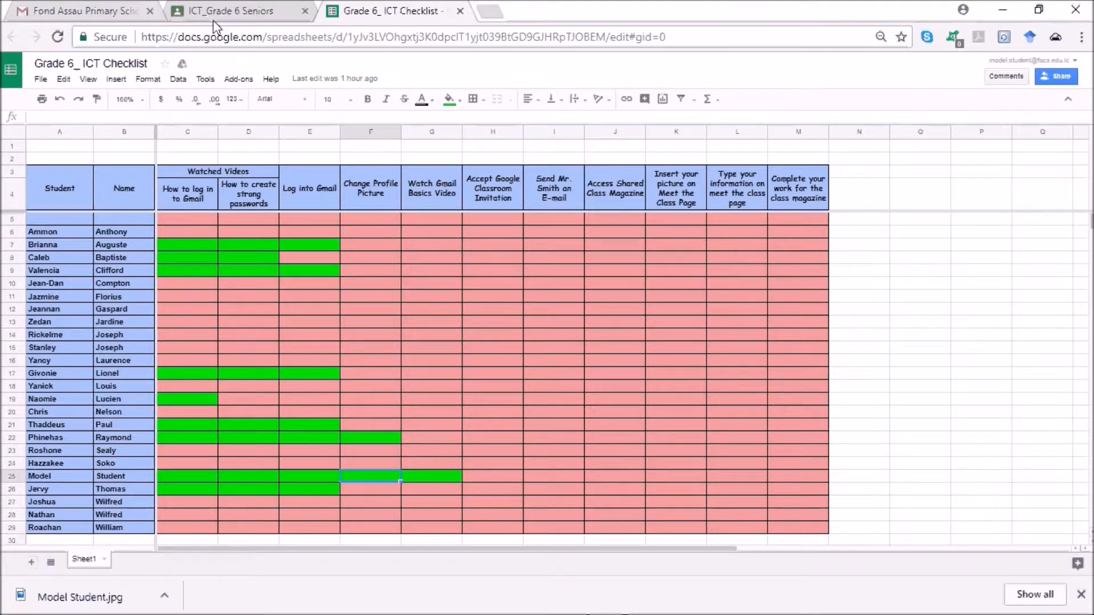
- Return to the ICT_Grade 6 Seniors stream and reveal the E-Magazine attachment
click(230, 10)
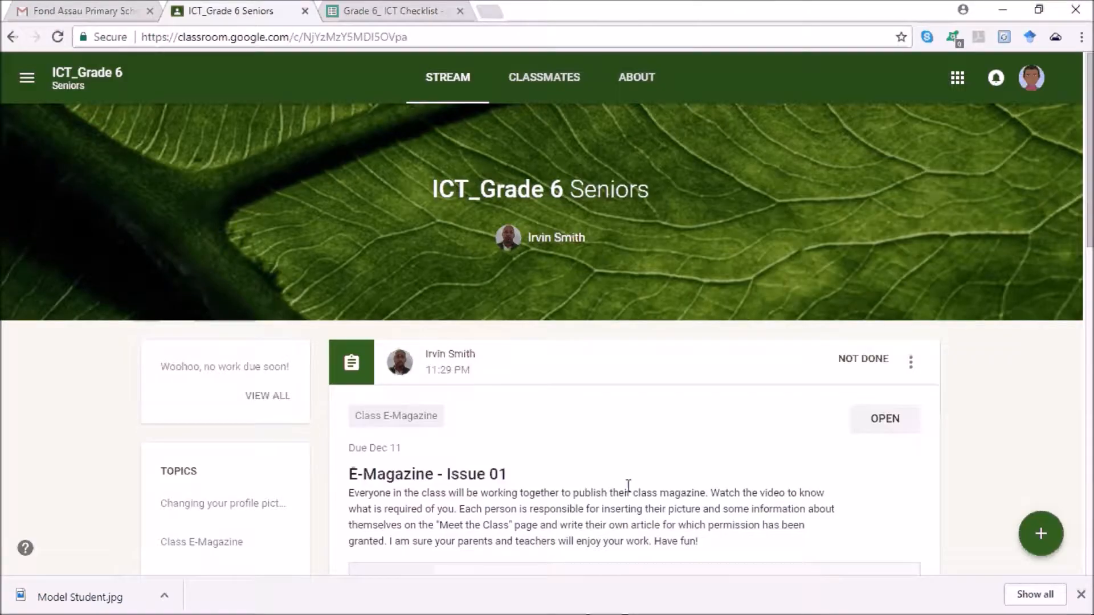
scroll(down, 3)
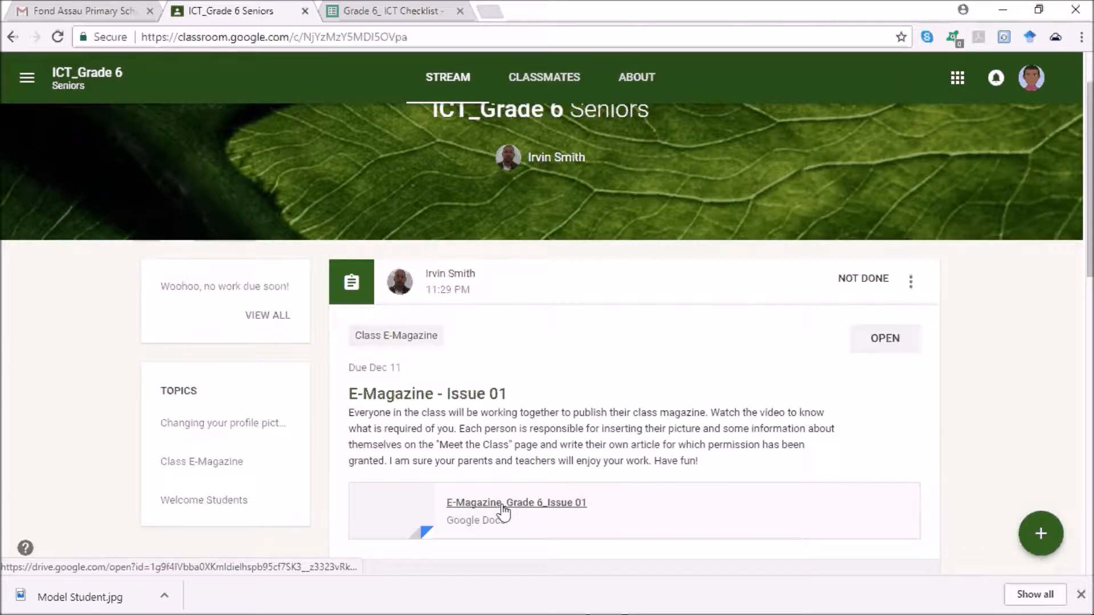
mouse_move(517, 502)
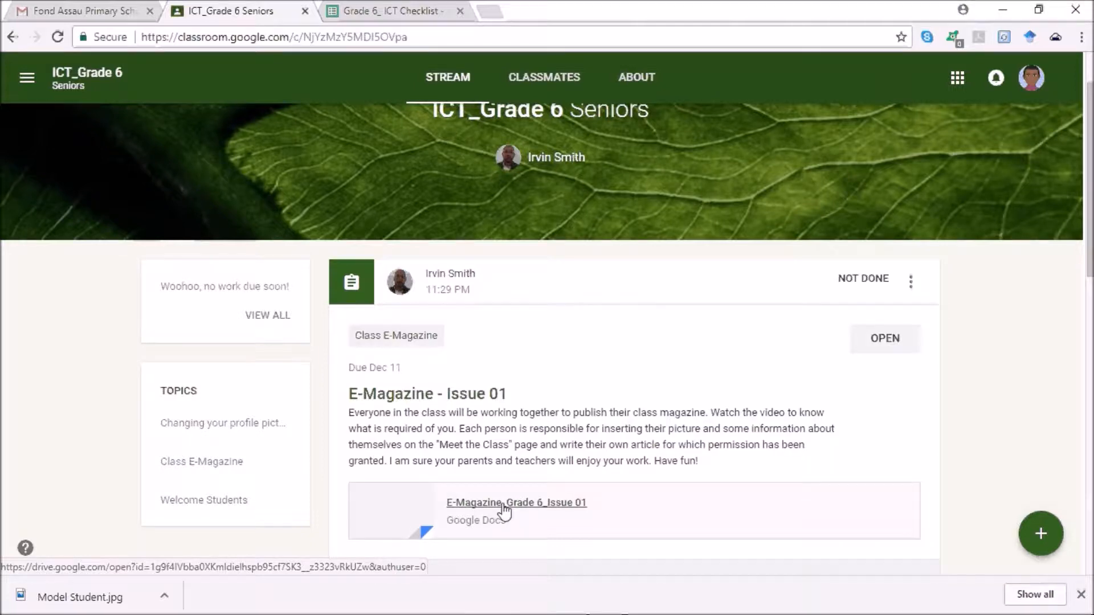
mouse_move(559, 408)
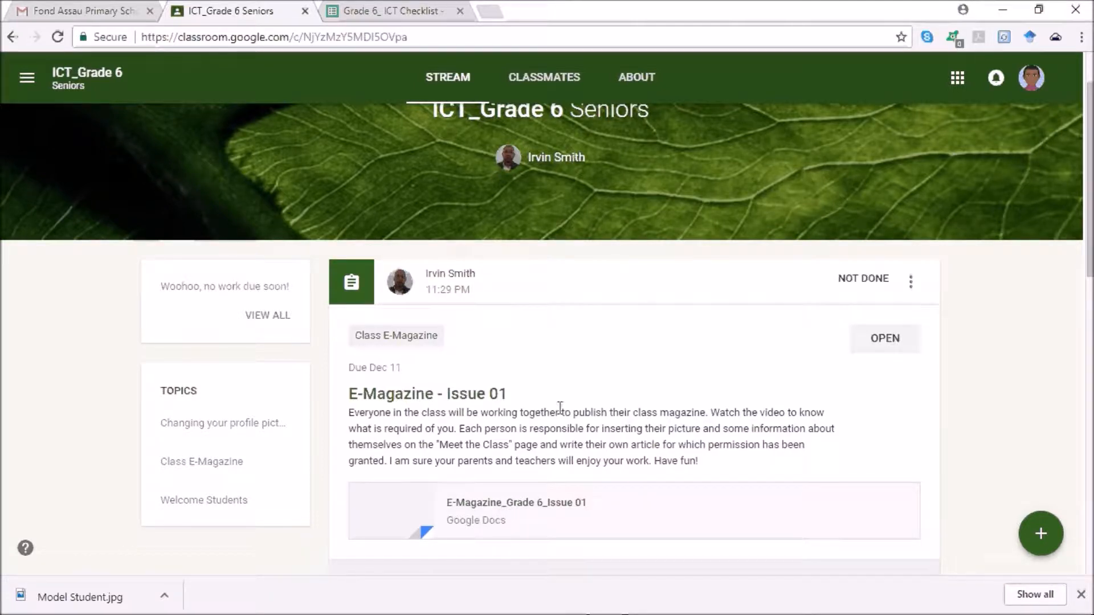
mouse_move(503, 522)
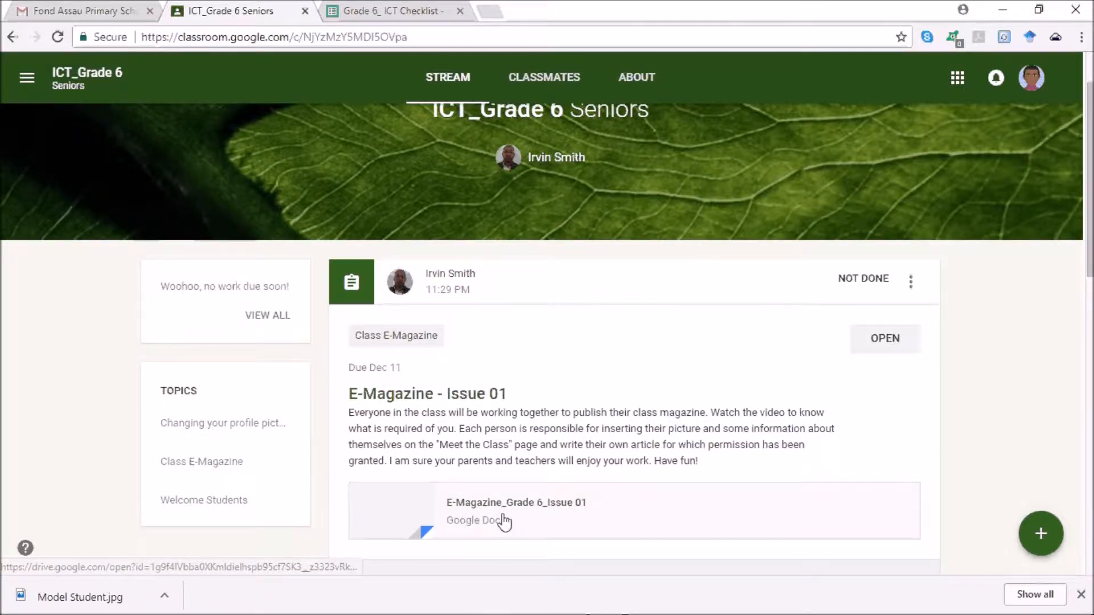
mouse_move(497, 428)
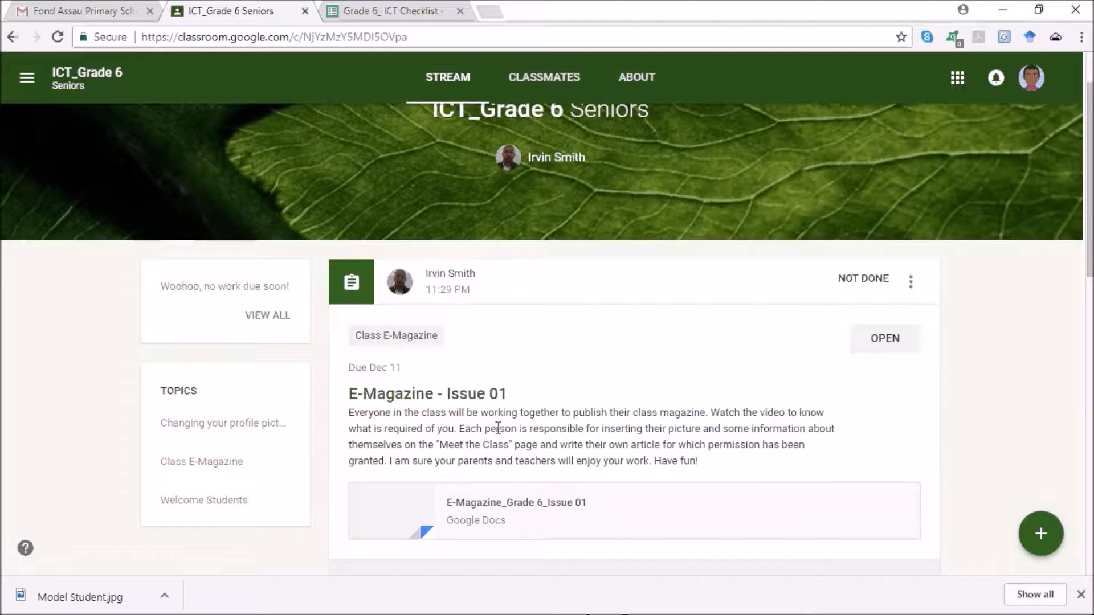
mouse_move(654, 453)
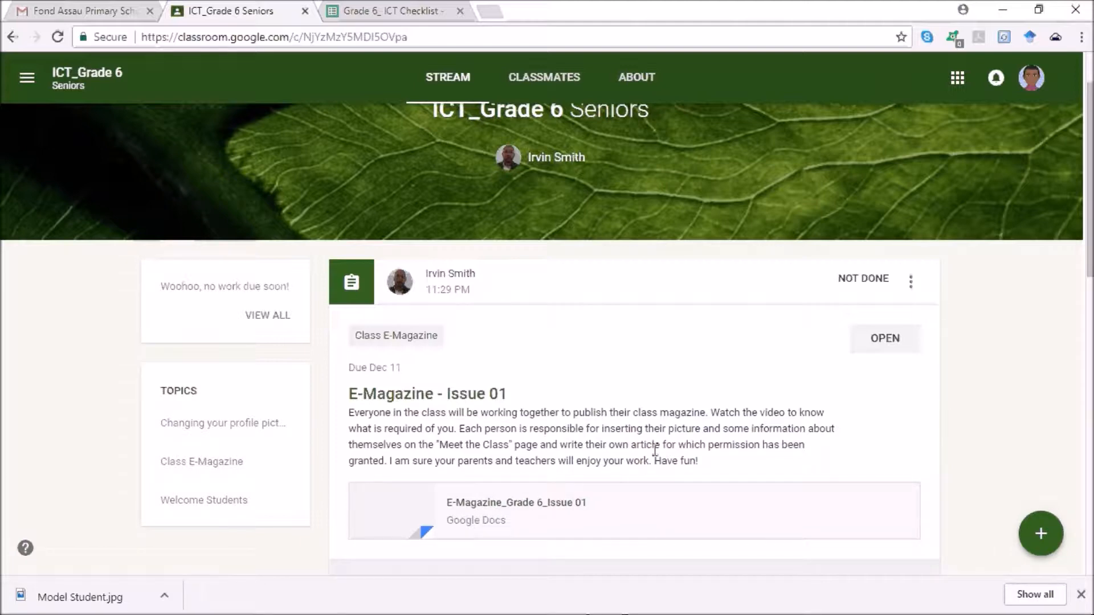
mouse_move(516, 502)
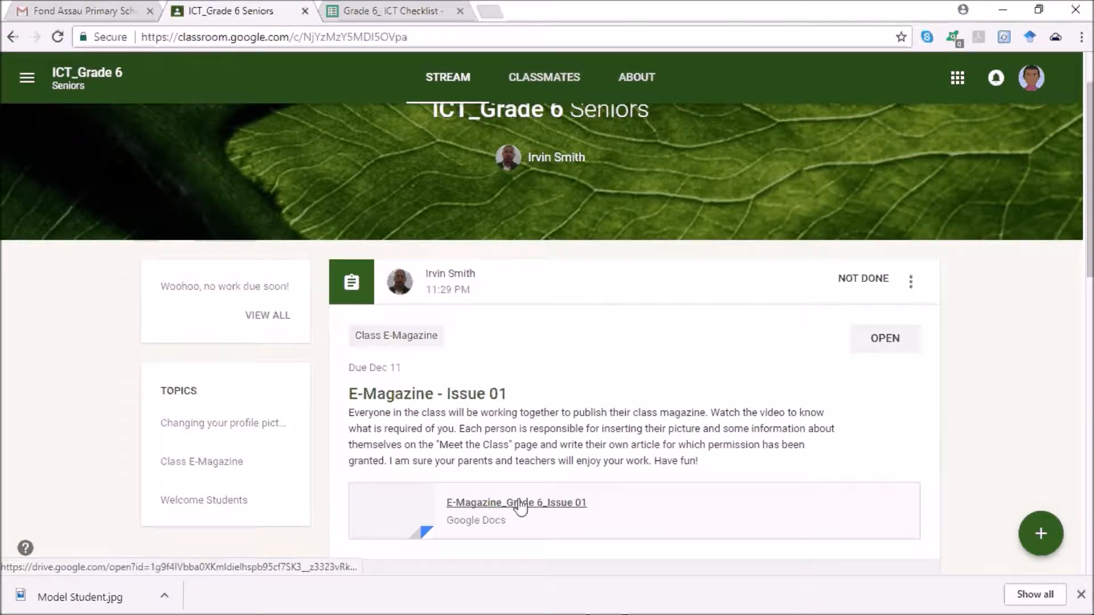
- Open the E-Magazine_Grade 6_Issue 01 attachment in Google Docs
click(516, 502)
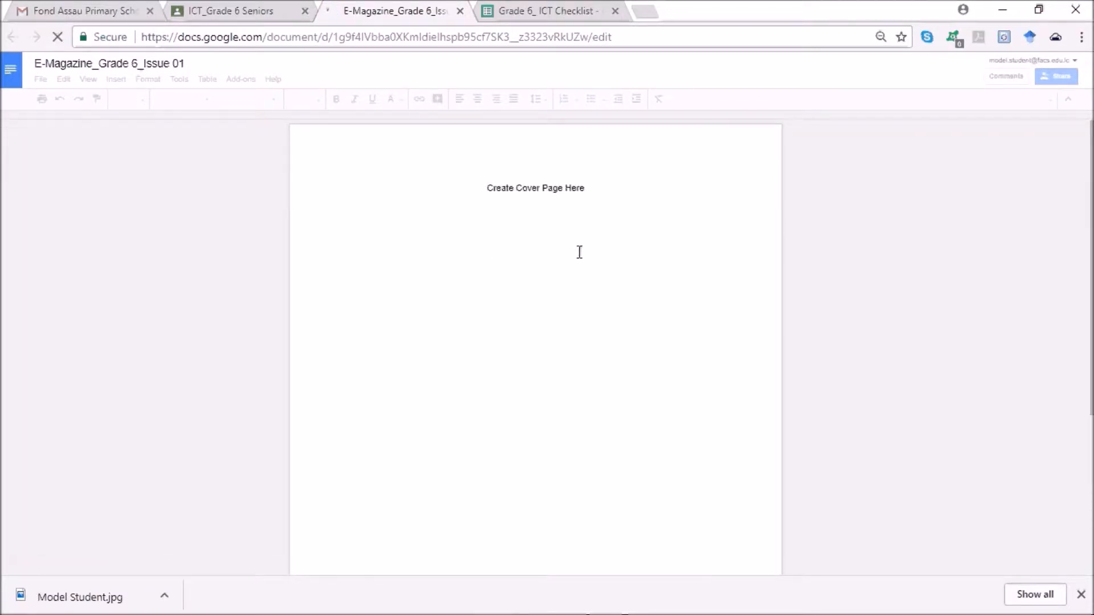
mouse_move(457, 244)
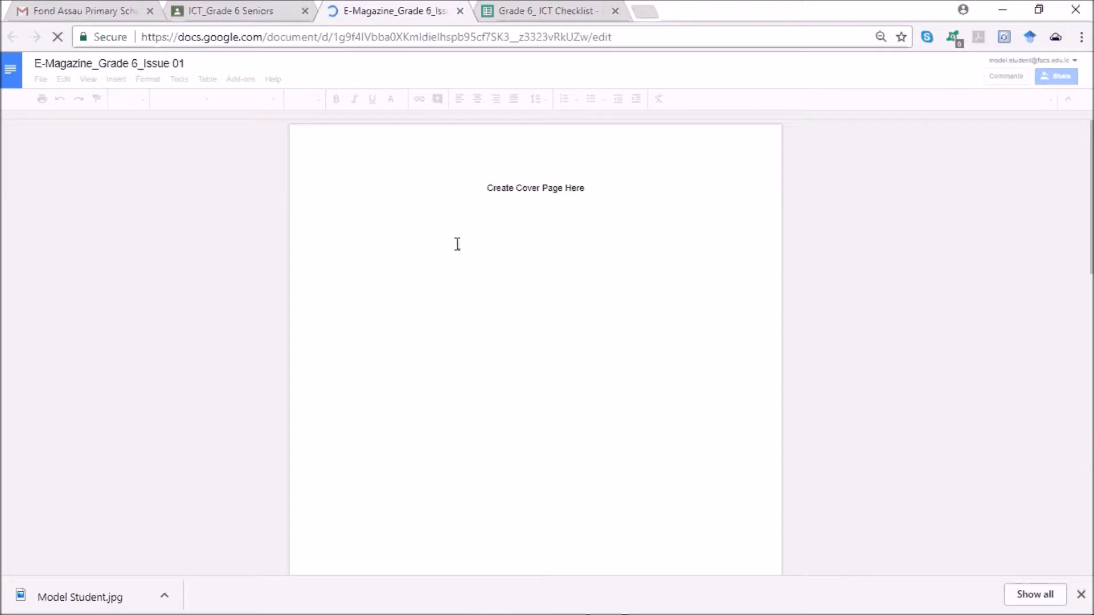
mouse_move(362, 260)
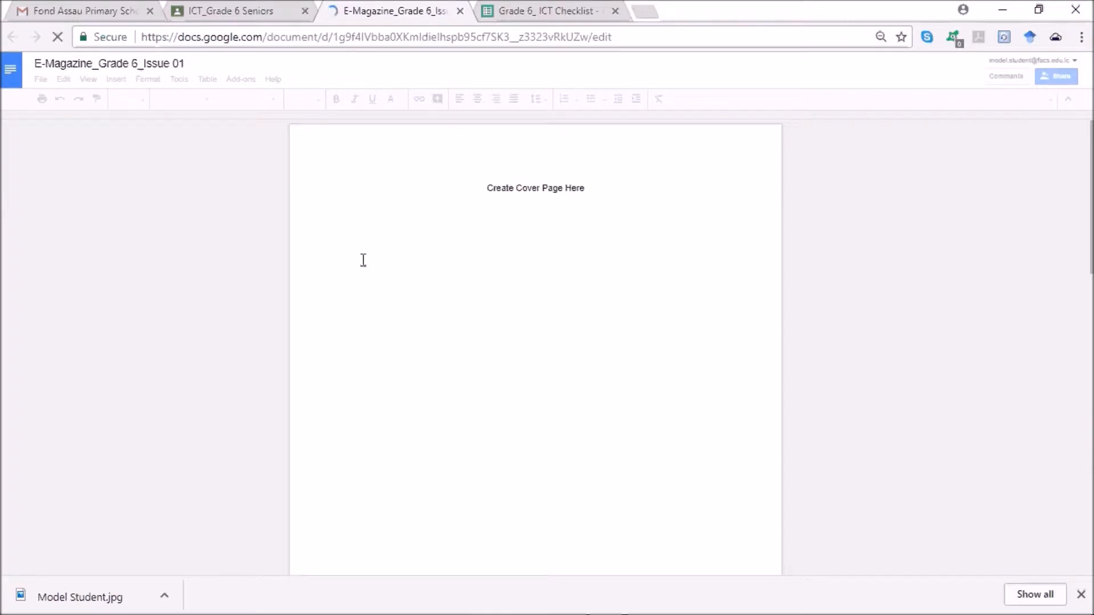
mouse_move(485, 336)
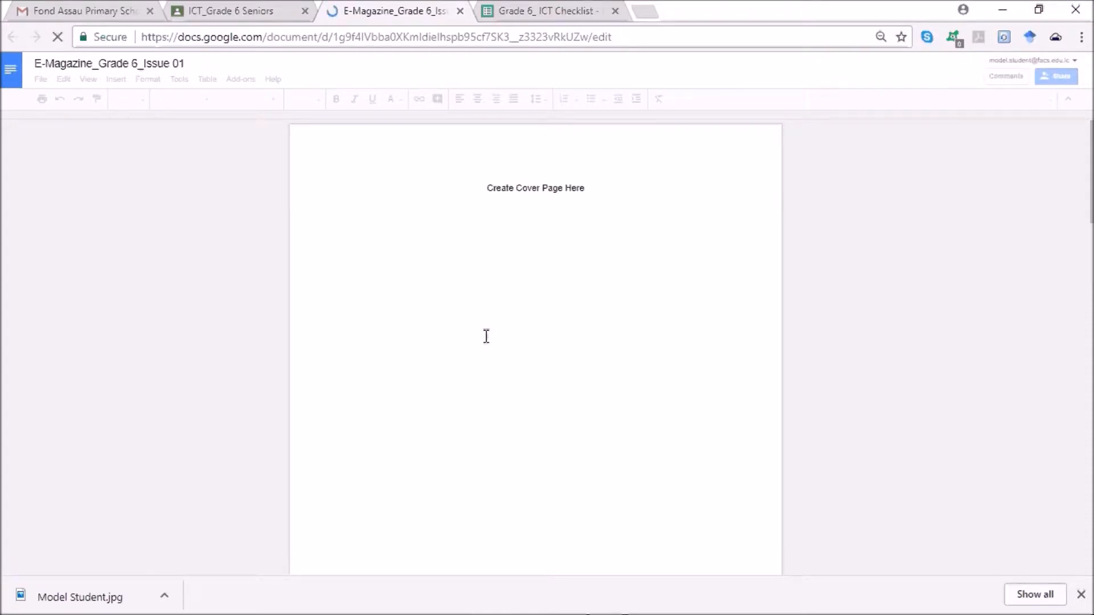
click(488, 187)
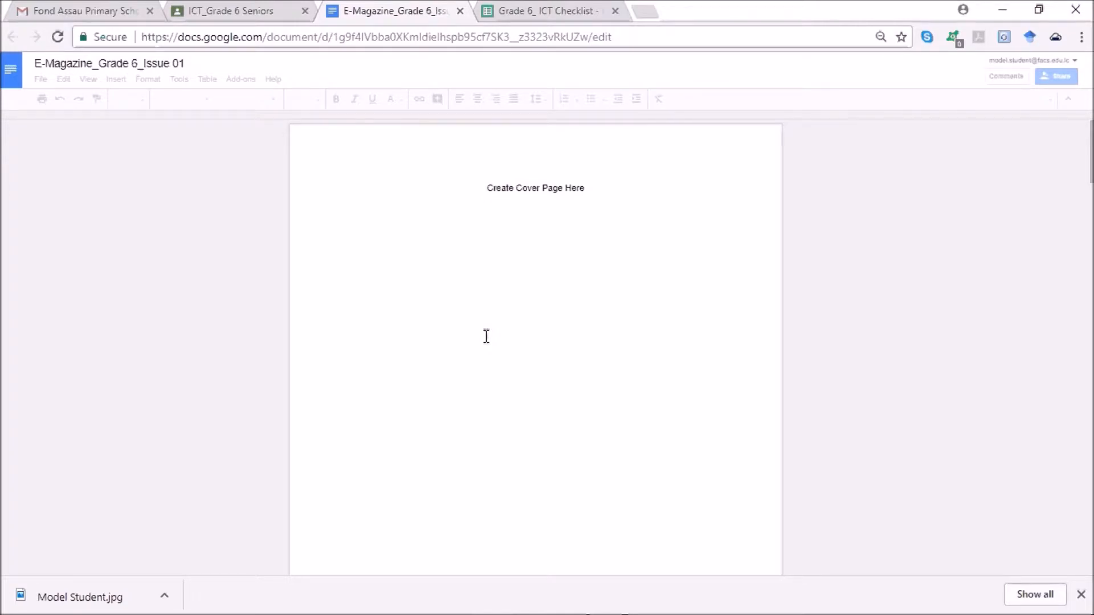
mouse_move(597, 351)
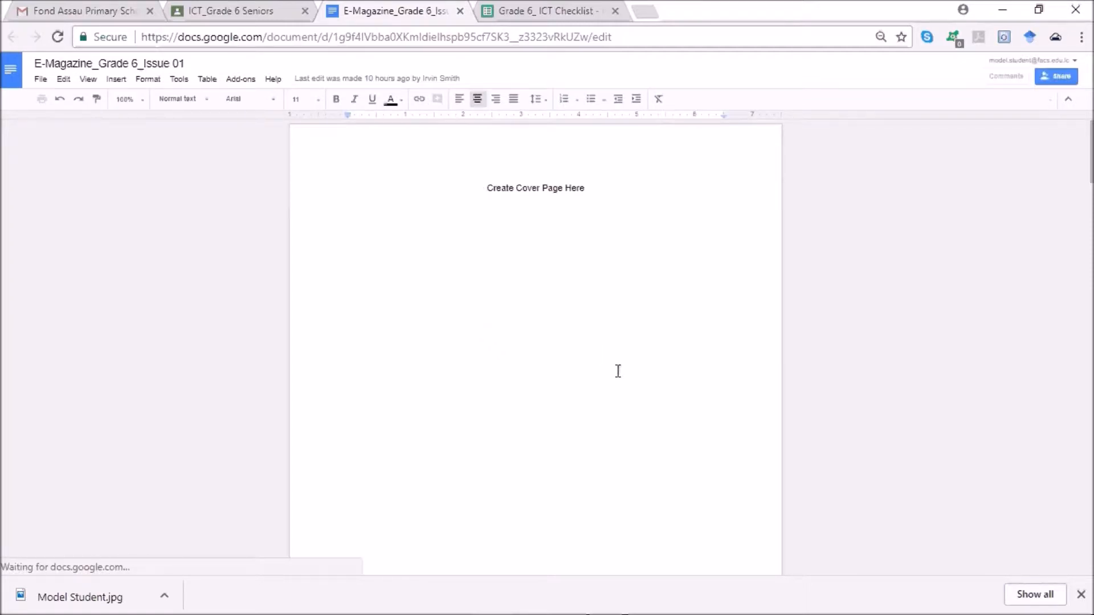
mouse_move(626, 382)
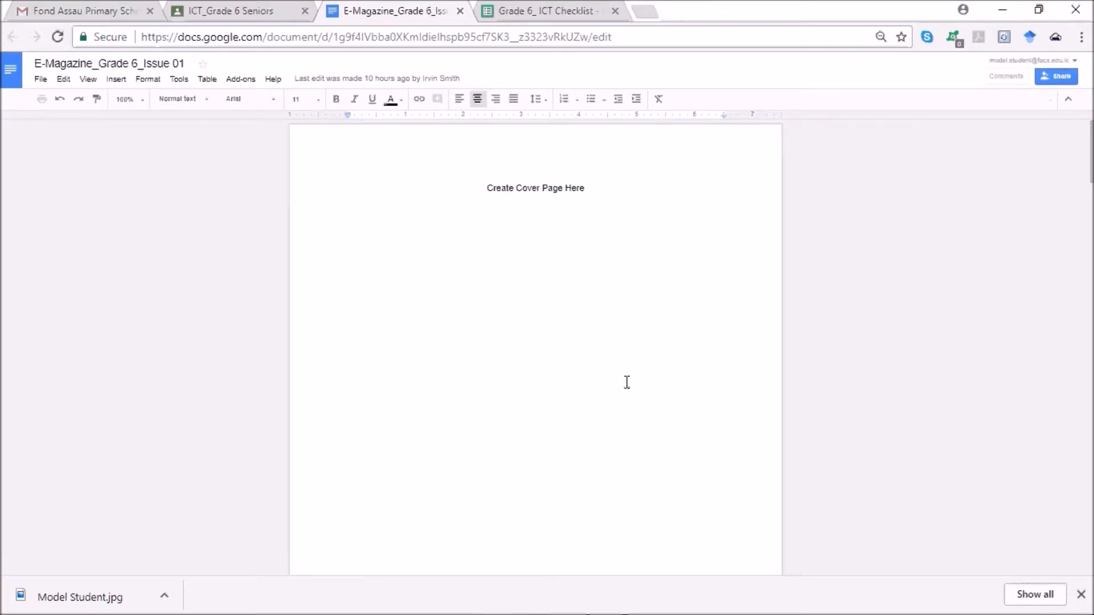
mouse_move(642, 309)
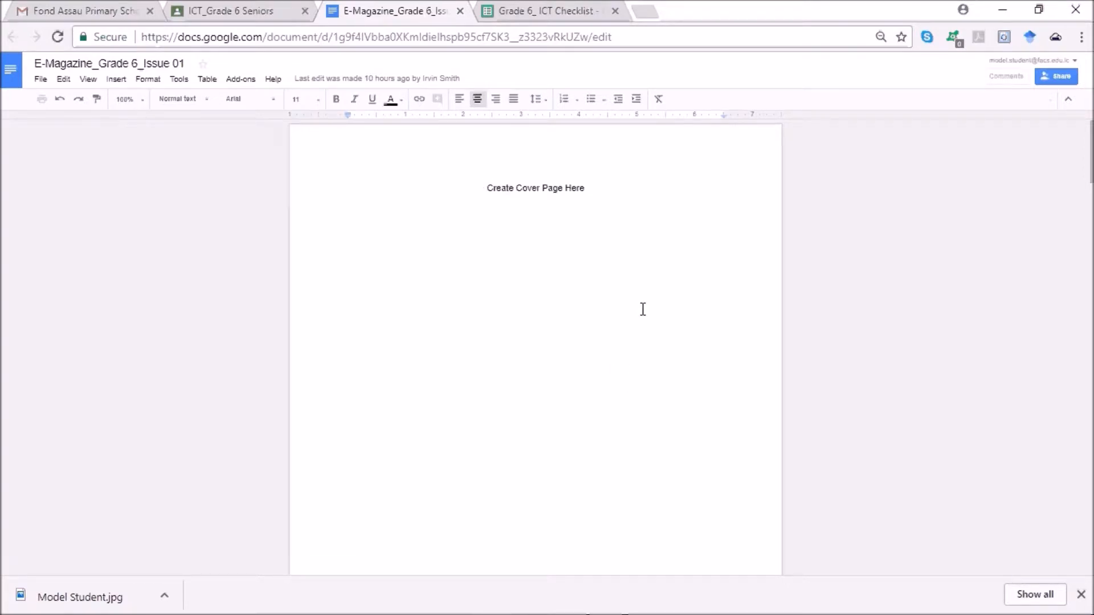
mouse_move(518, 491)
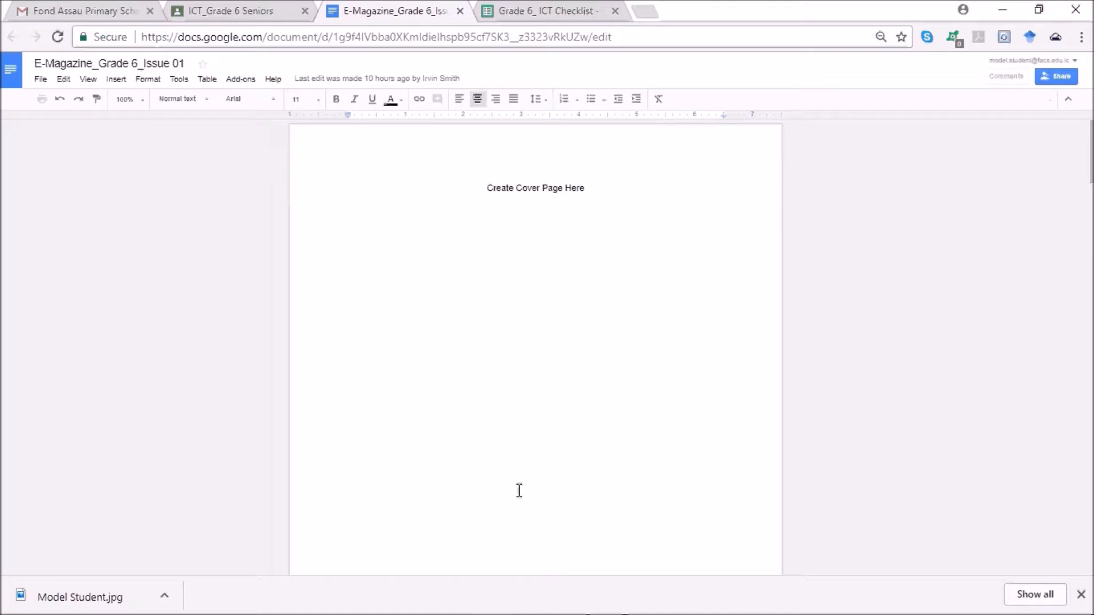
mouse_move(497, 321)
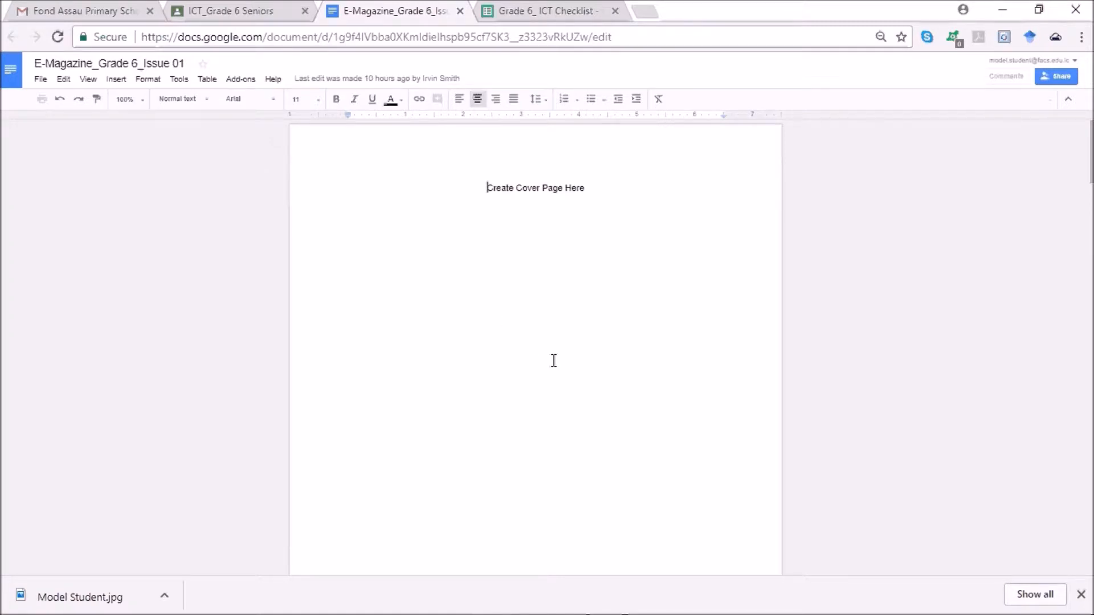
mouse_move(655, 324)
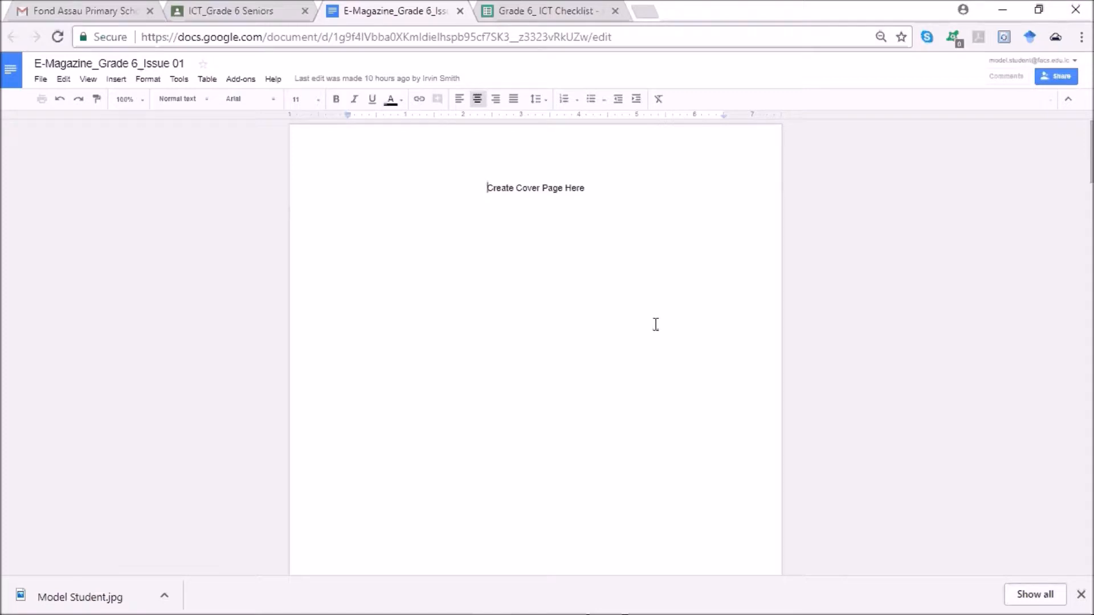
mouse_move(409, 308)
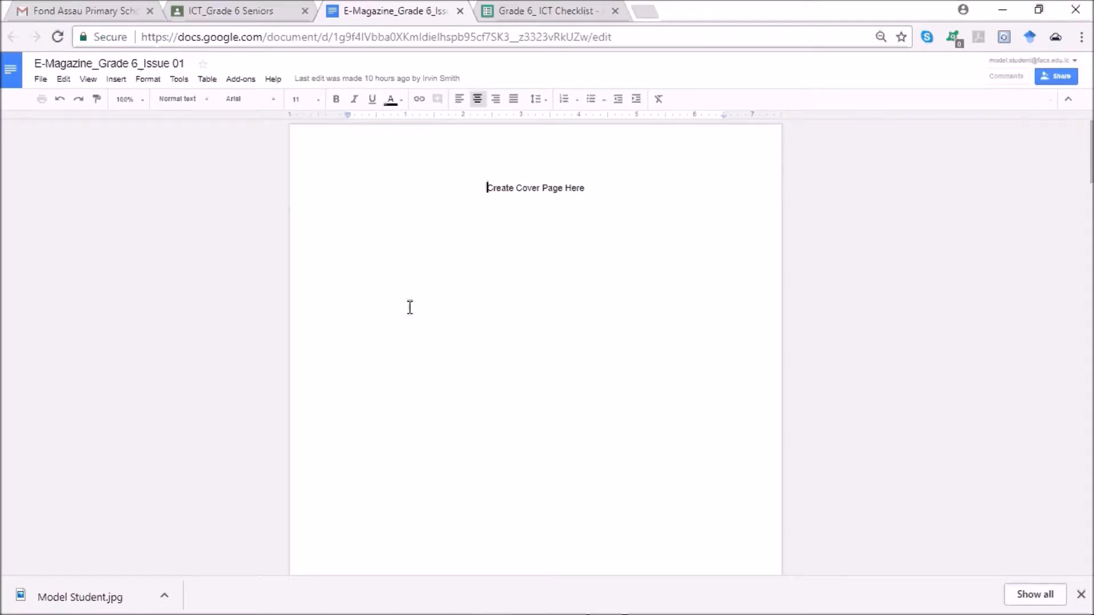
mouse_move(572, 457)
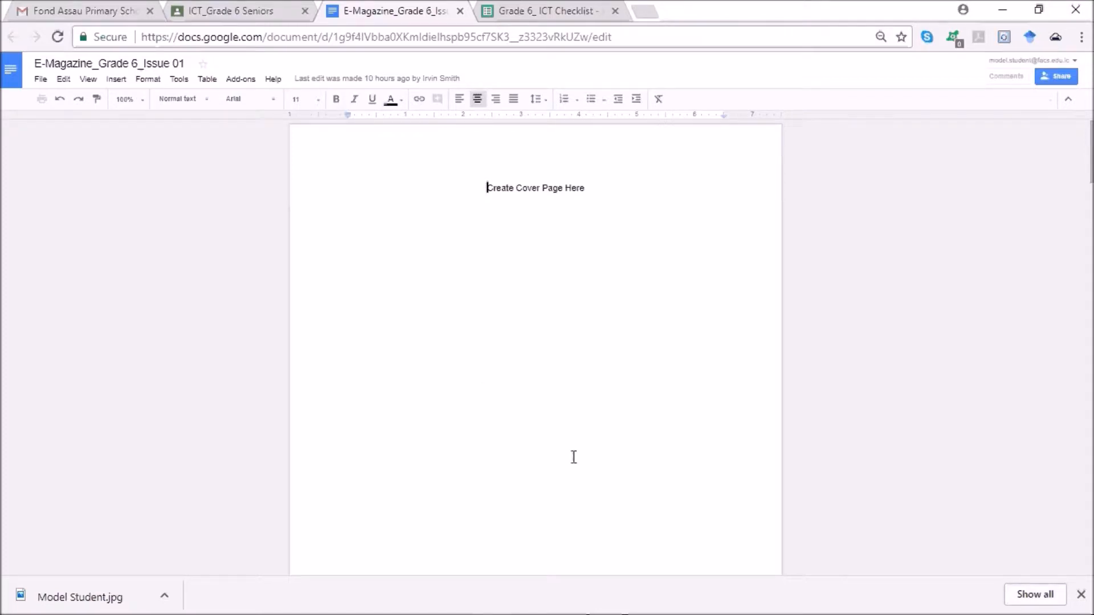
mouse_move(678, 273)
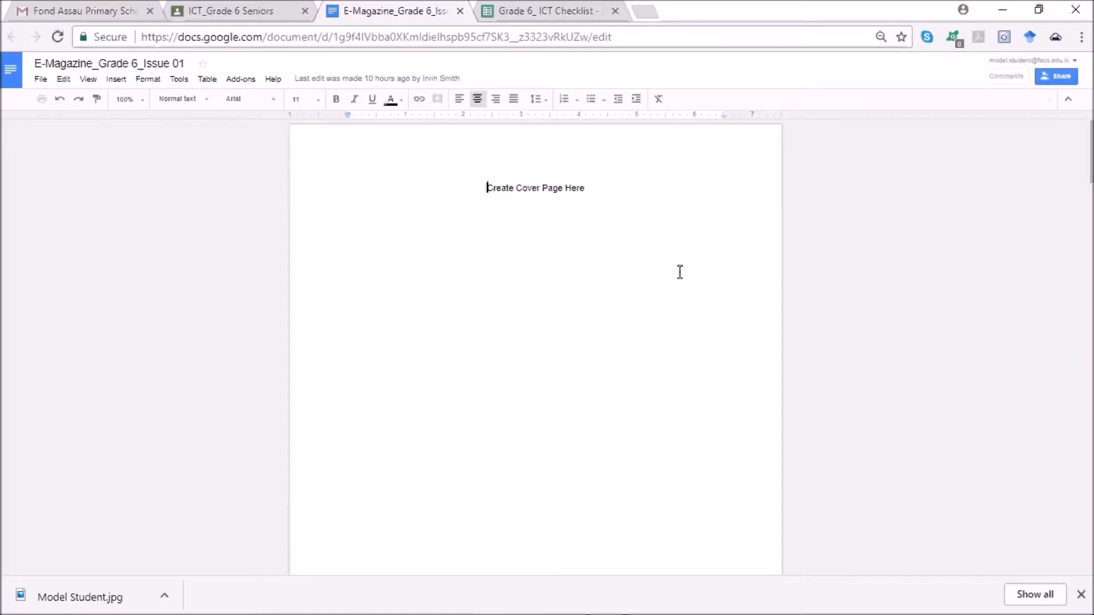
mouse_move(565, 360)
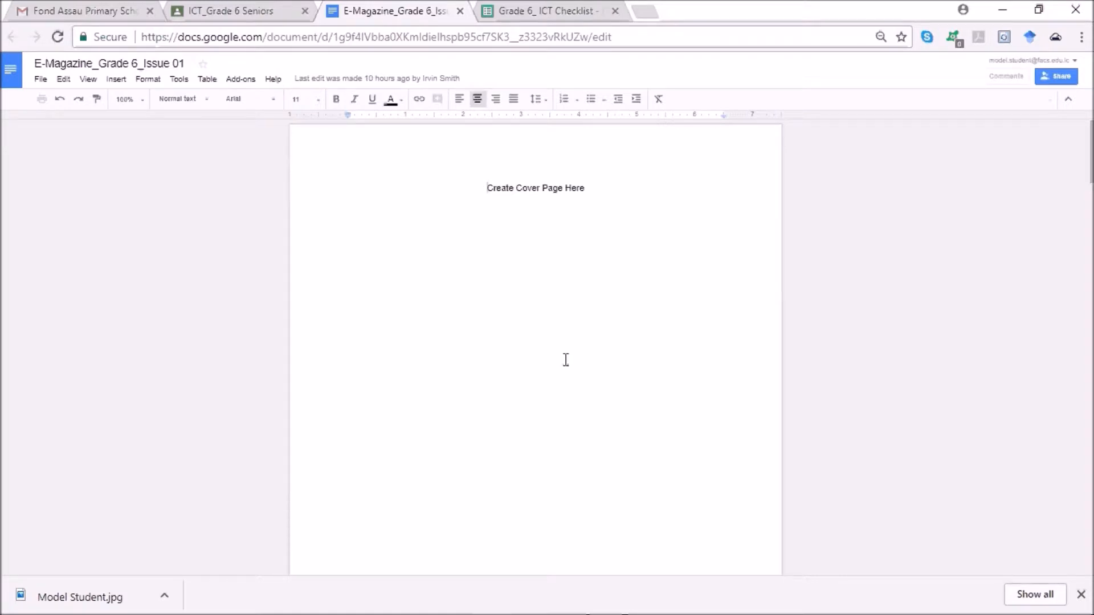
click(487, 188)
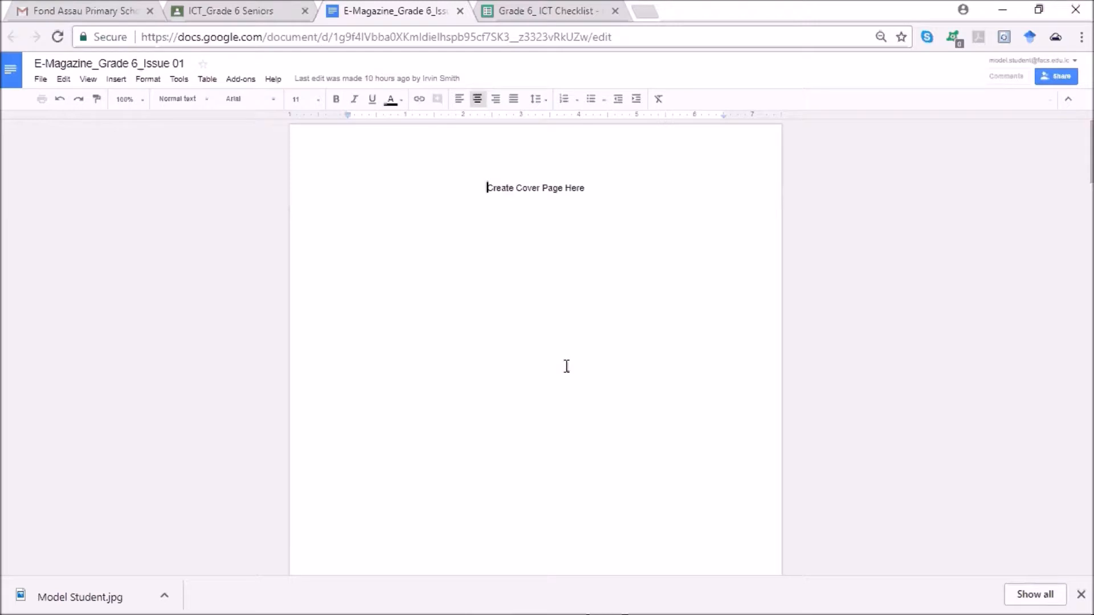
mouse_move(352, 269)
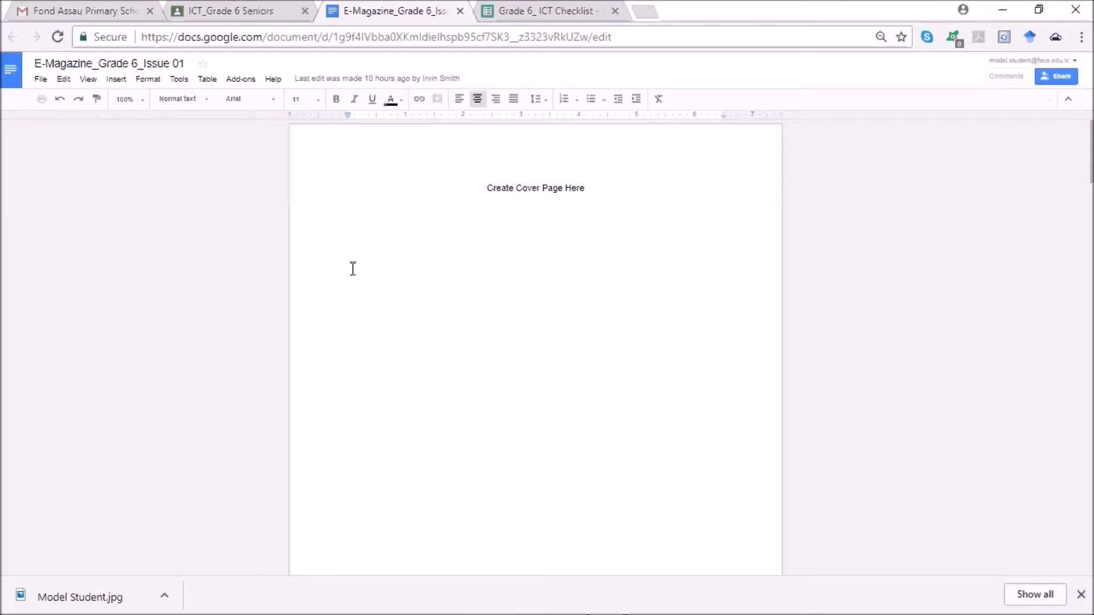
mouse_move(604, 388)
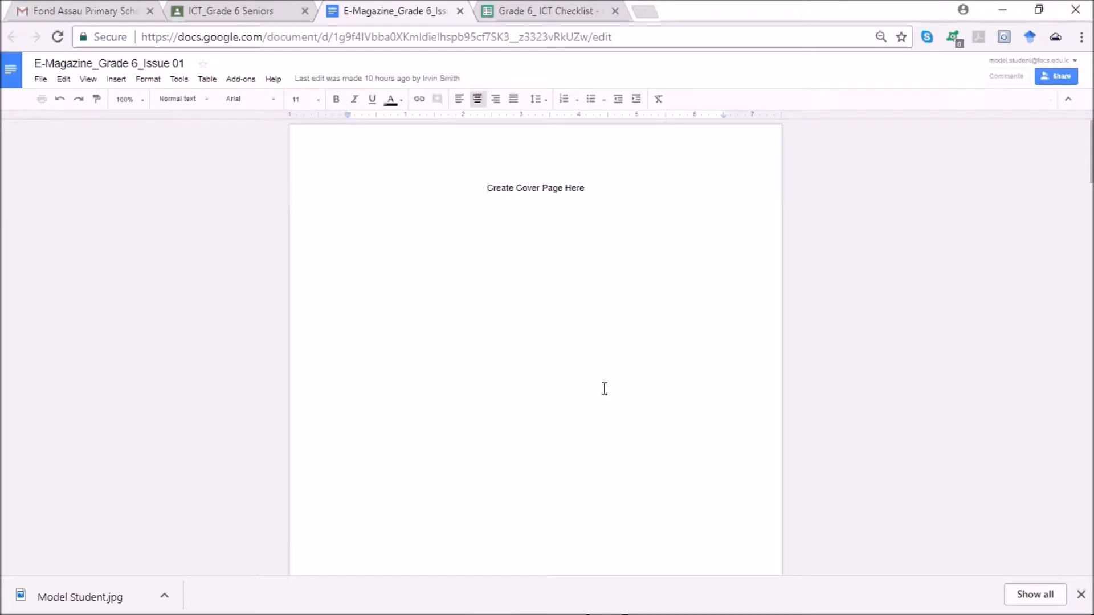
click(487, 188)
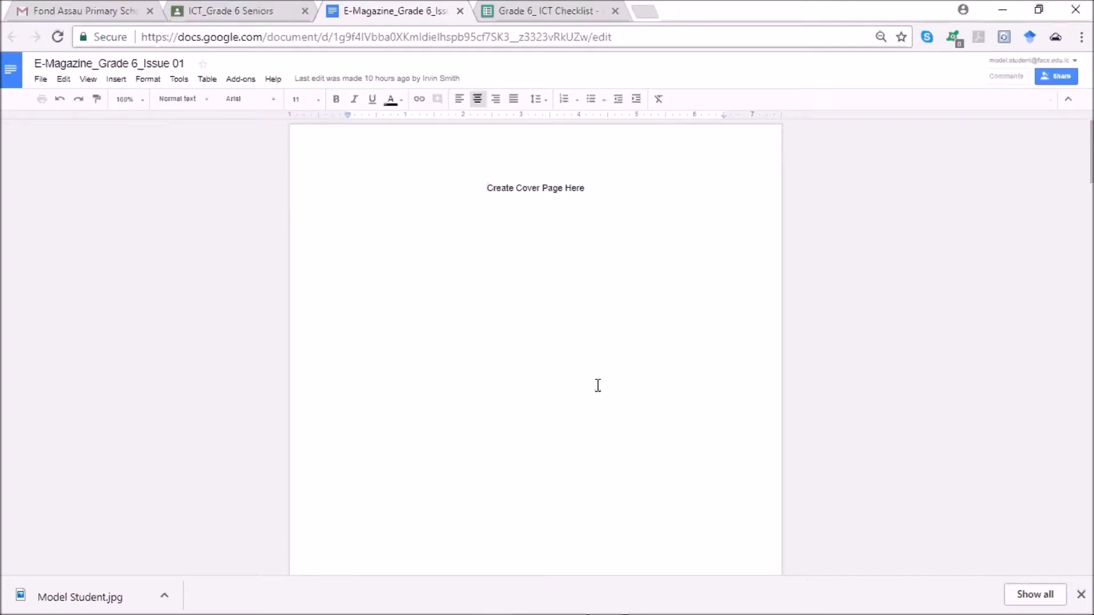
click(488, 187)
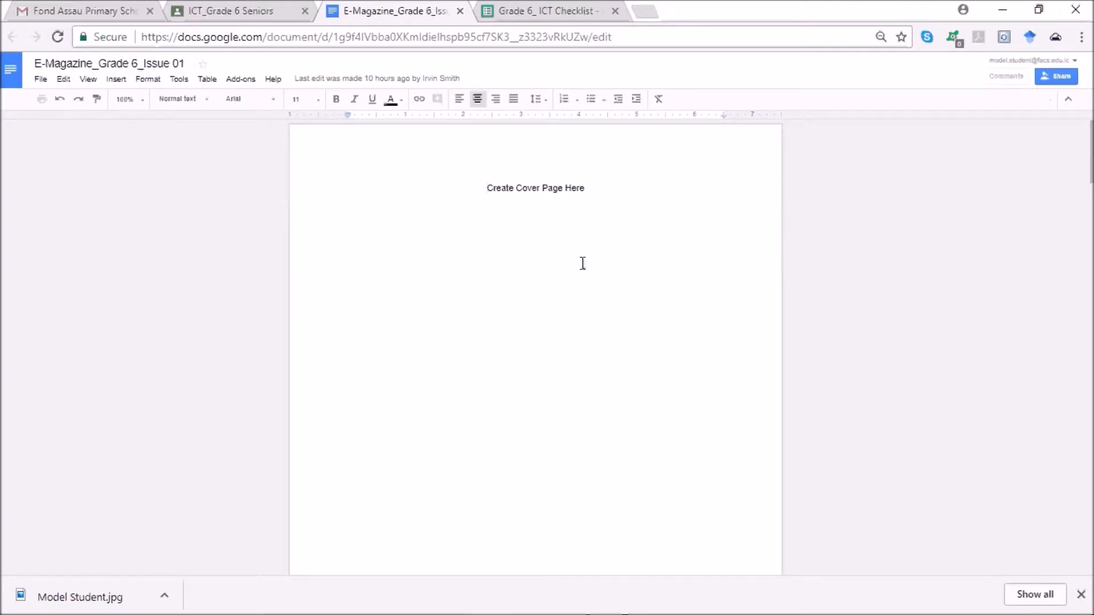
click(488, 188)
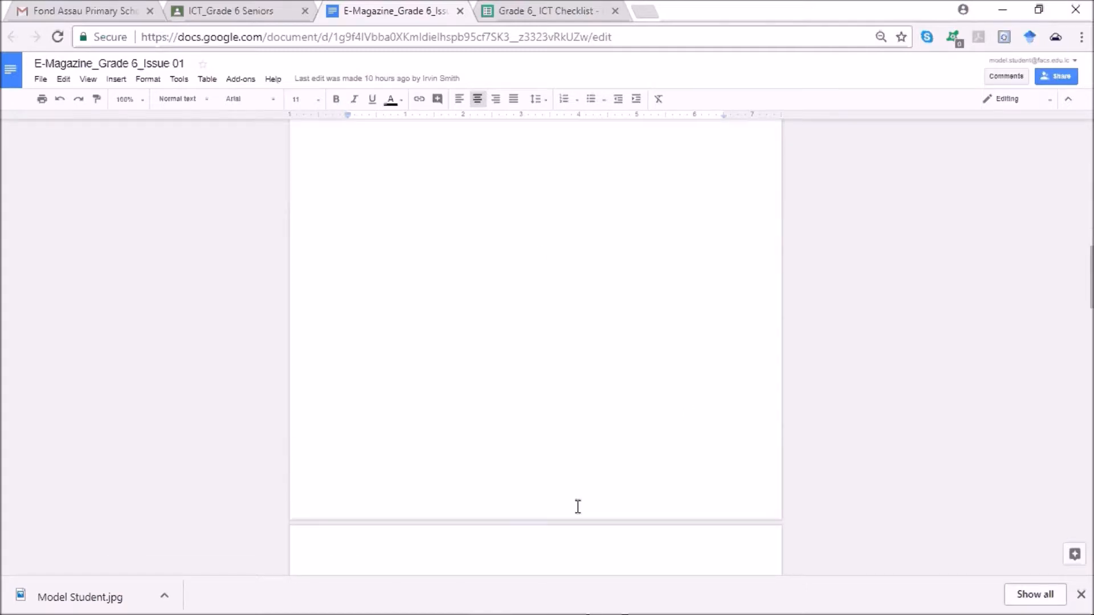
mouse_move(700, 396)
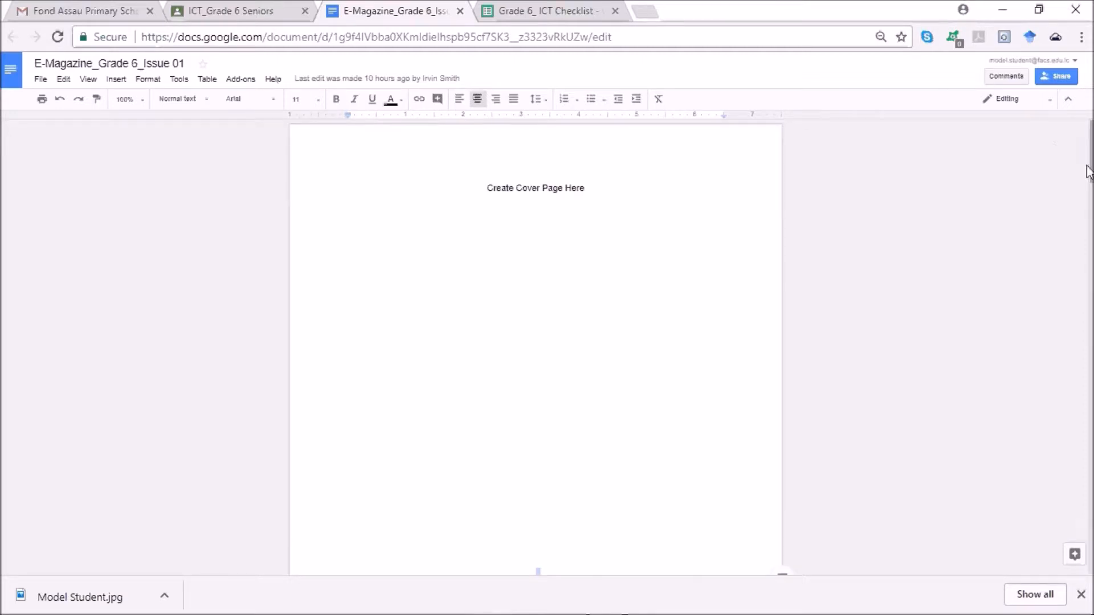
mouse_move(1085, 171)
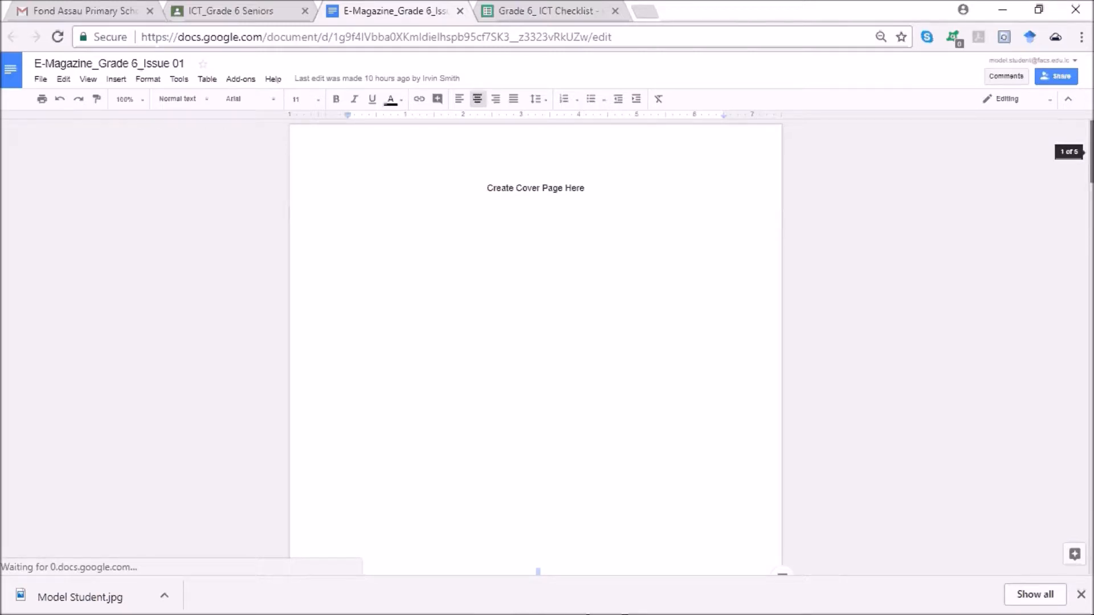
mouse_move(977, 323)
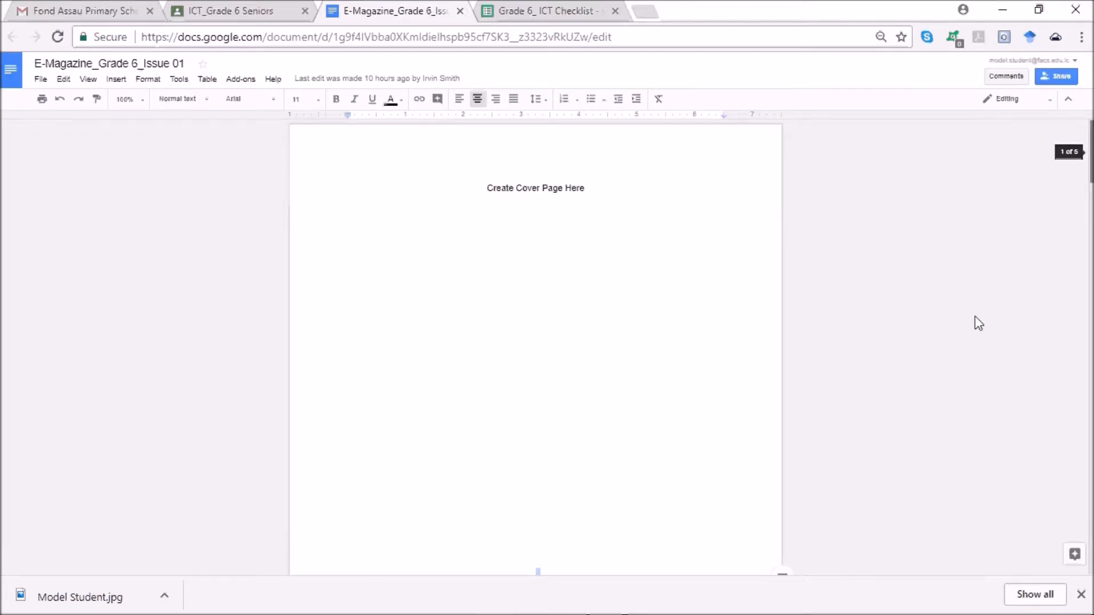
- Scroll past the cover page down to page 3 of the e-magazine
scroll(down, 3)
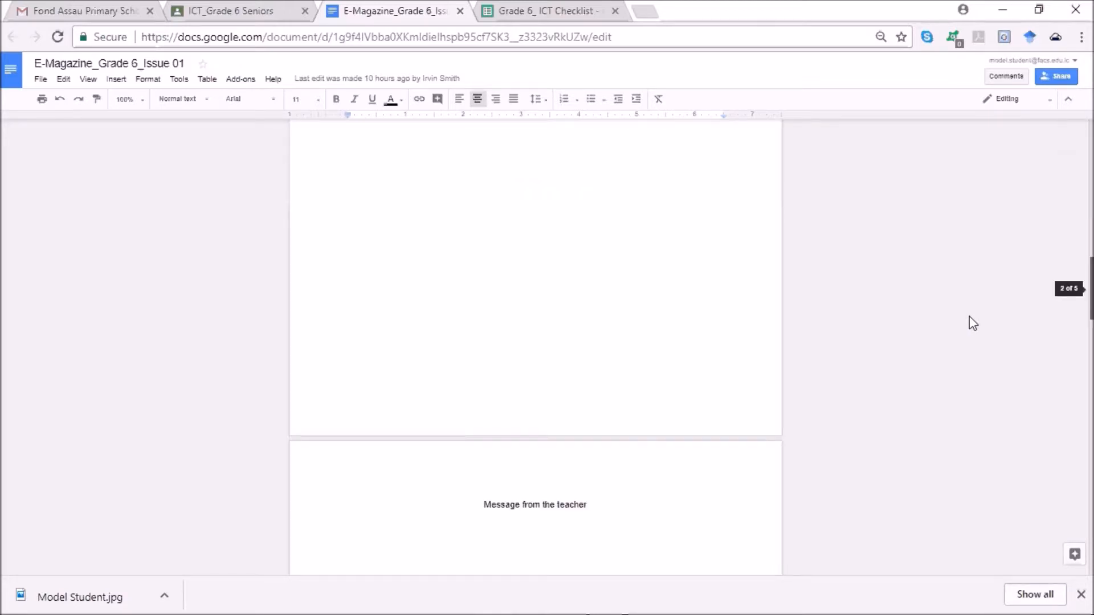
mouse_move(1052, 299)
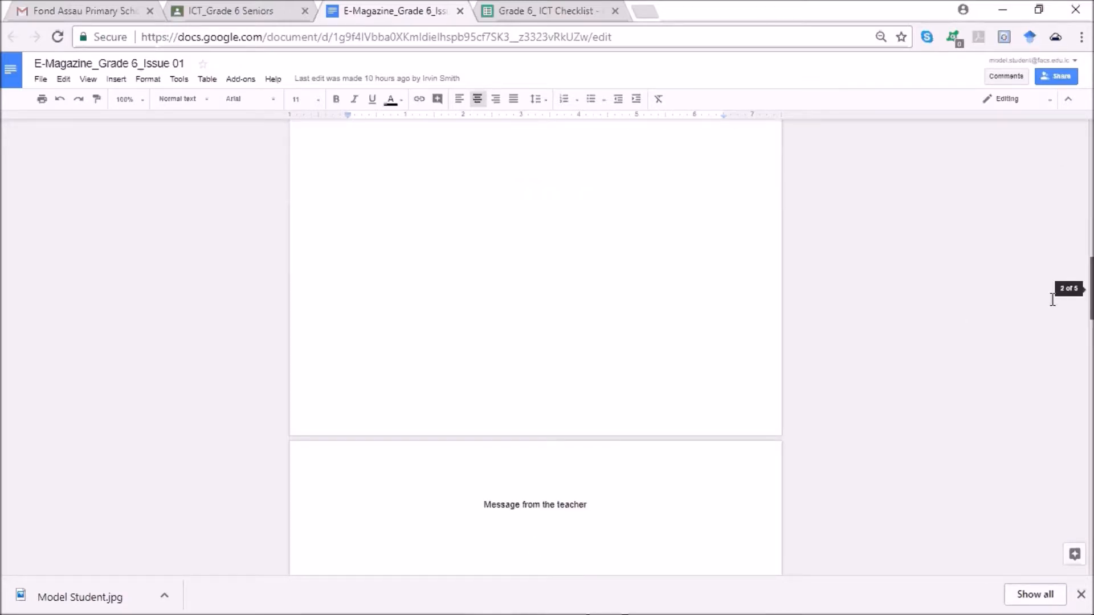
mouse_move(689, 204)
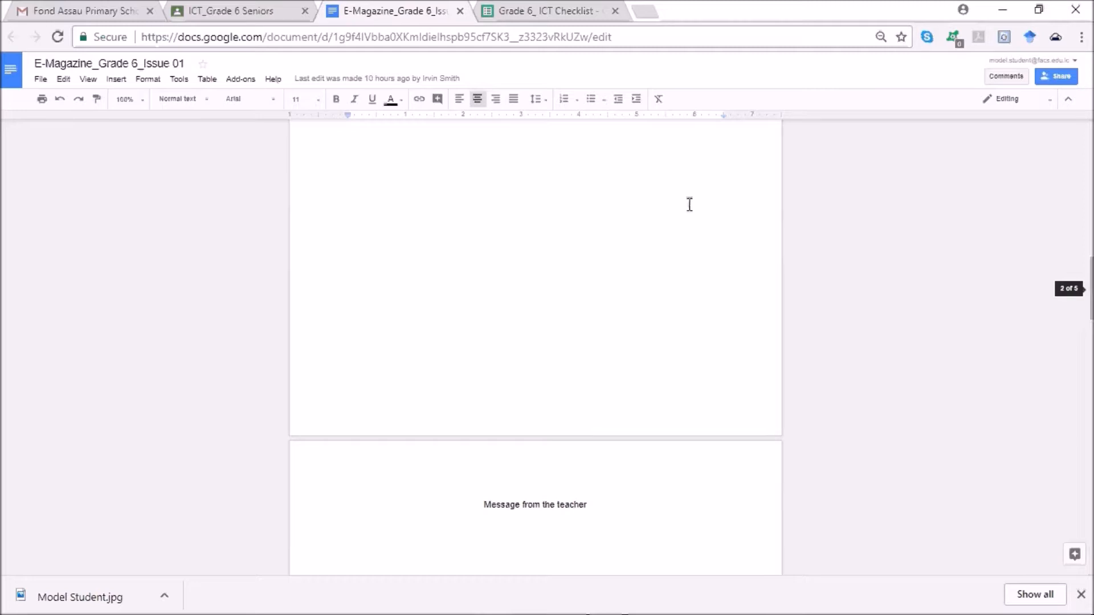
mouse_move(1063, 277)
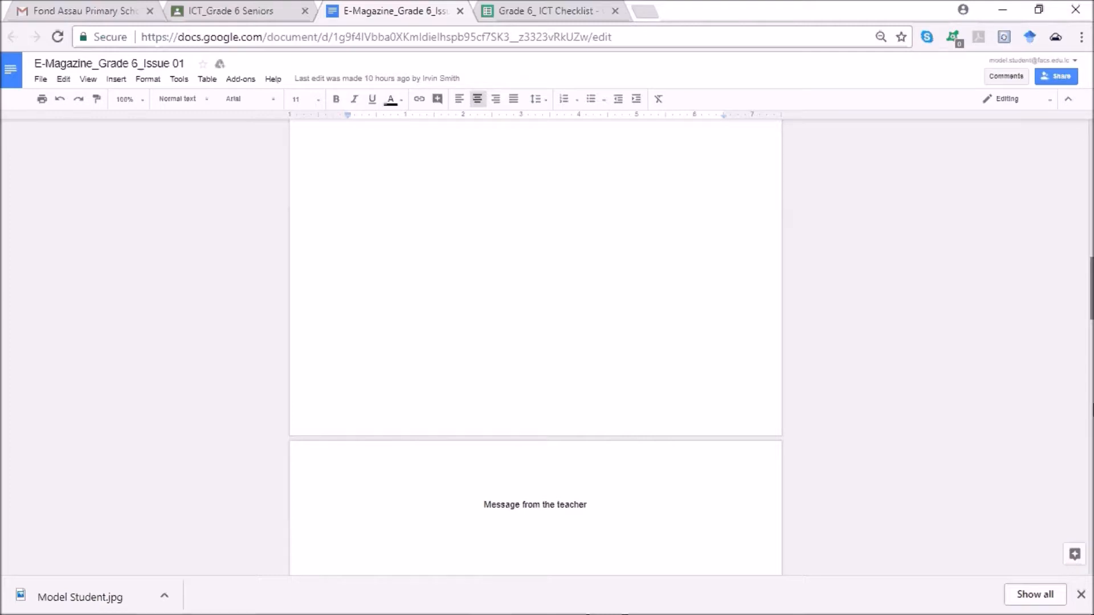
scroll(up, 3)
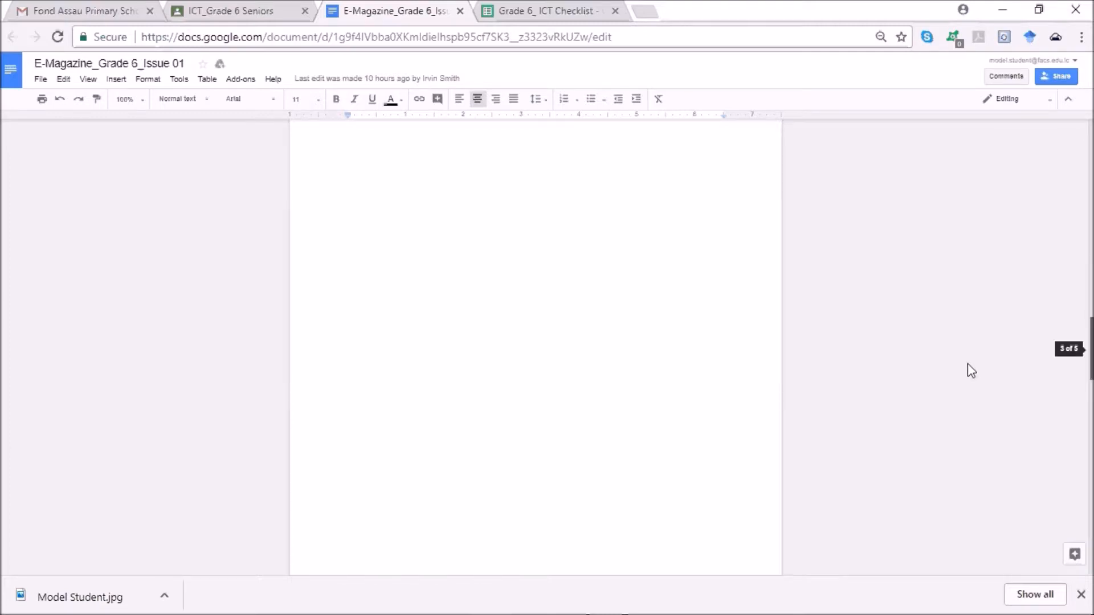
mouse_move(938, 370)
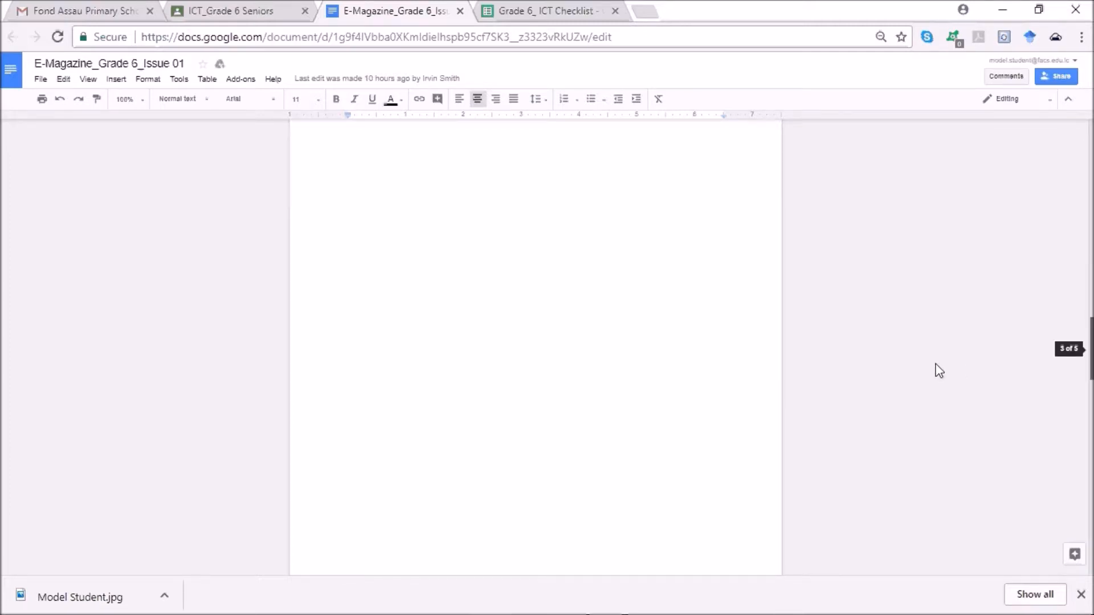
scroll(down, 3)
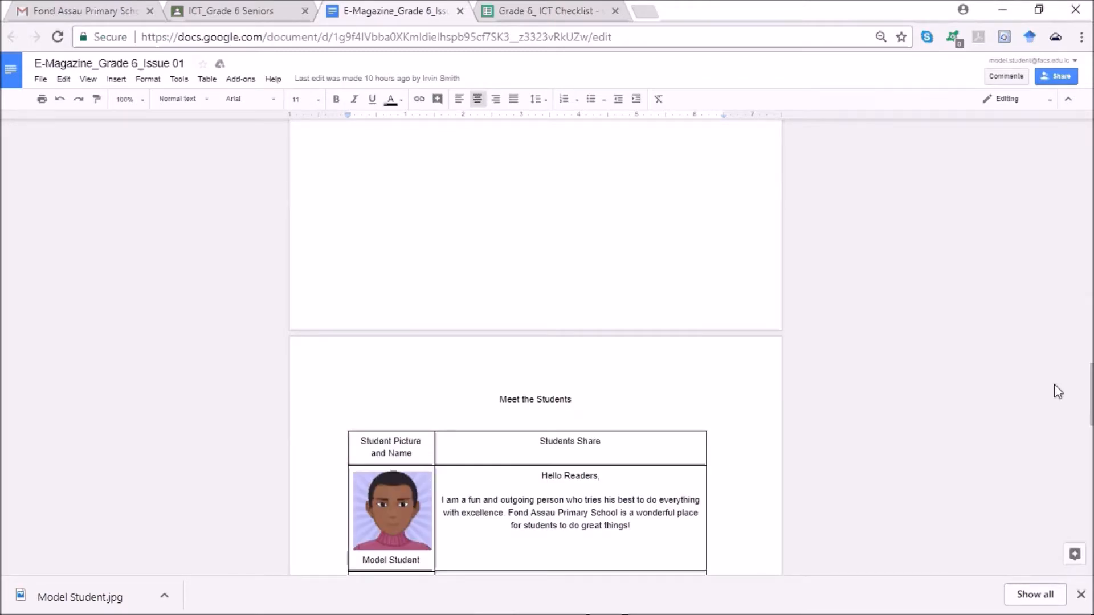
mouse_move(631, 466)
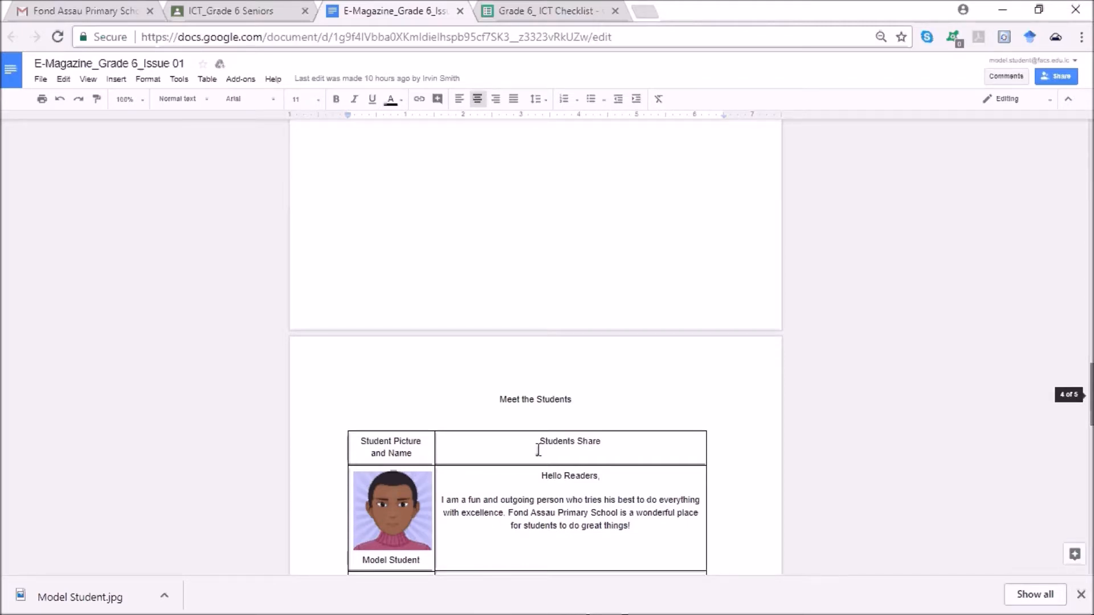
- Scroll through the Meet the Students table to view Model Student's entry and empty rows
scroll(down, 3)
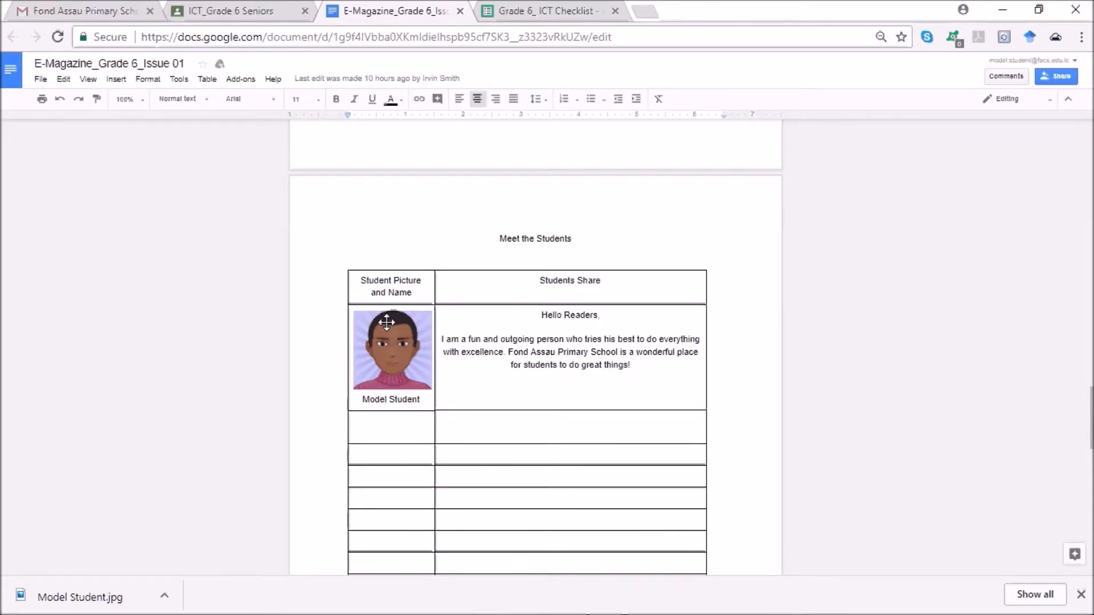
mouse_move(384, 338)
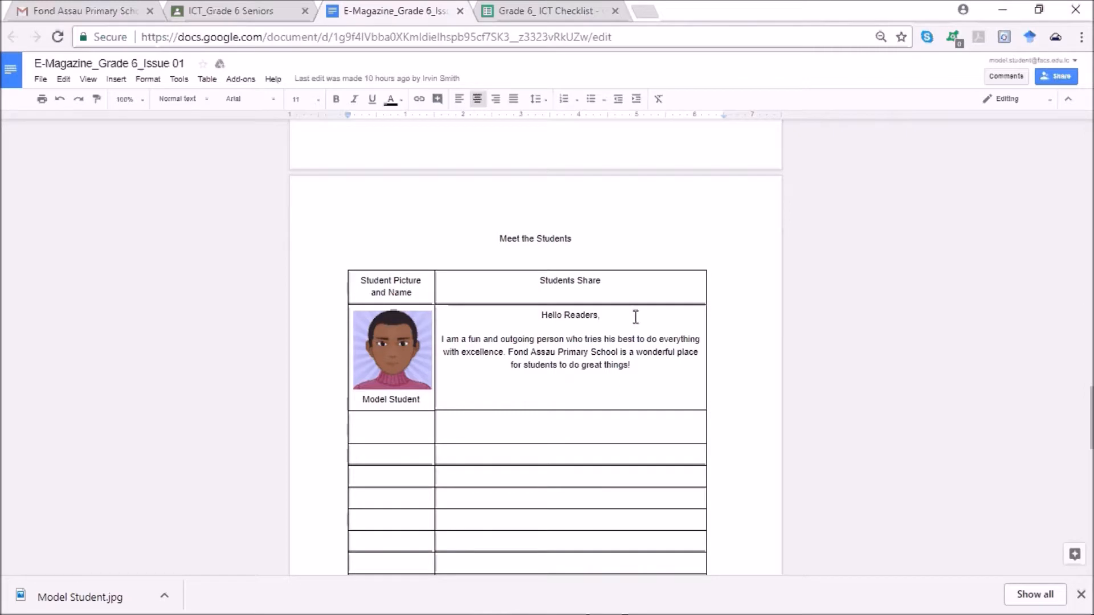
mouse_move(499, 347)
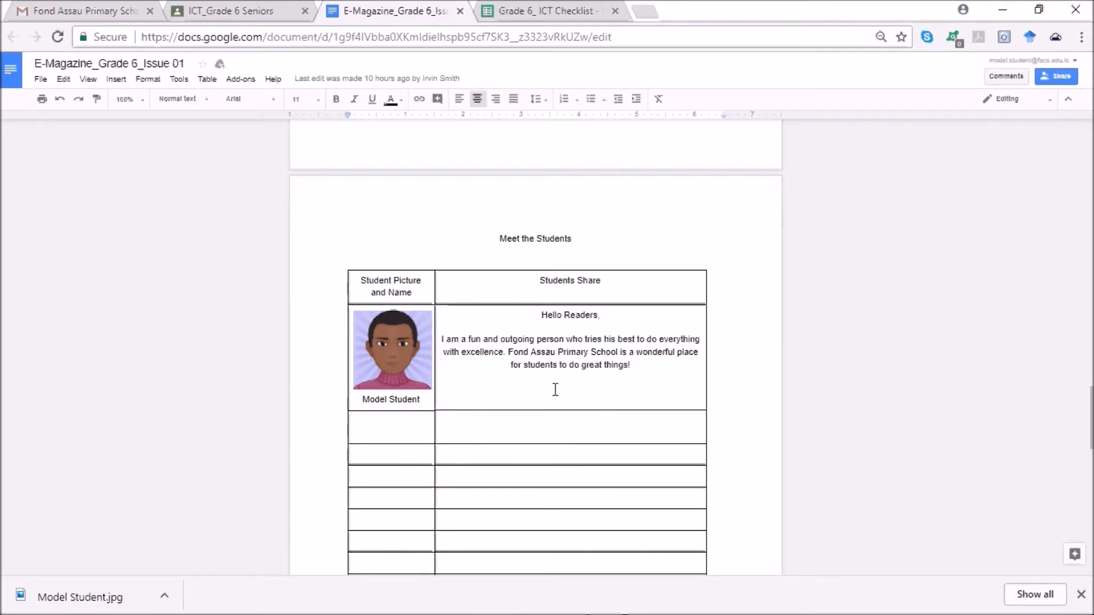
mouse_move(550, 411)
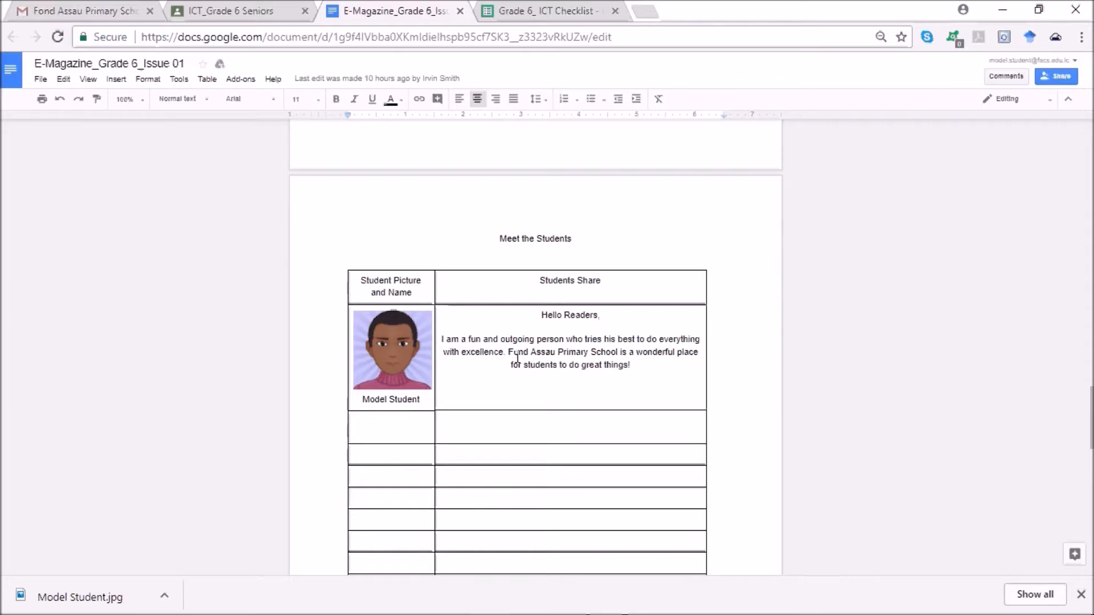
mouse_move(558, 349)
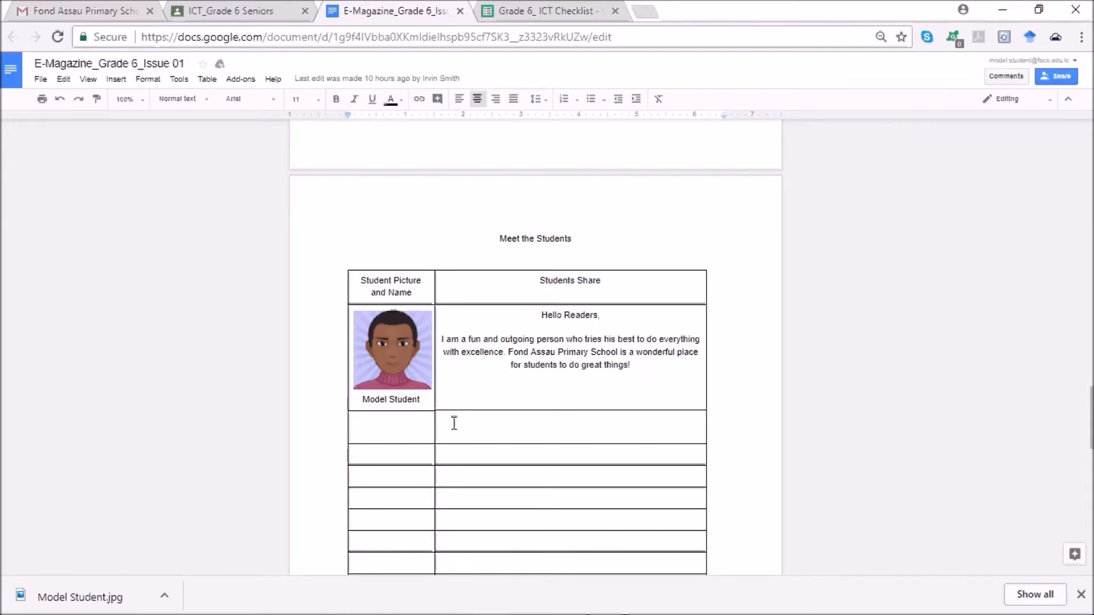
mouse_move(607, 351)
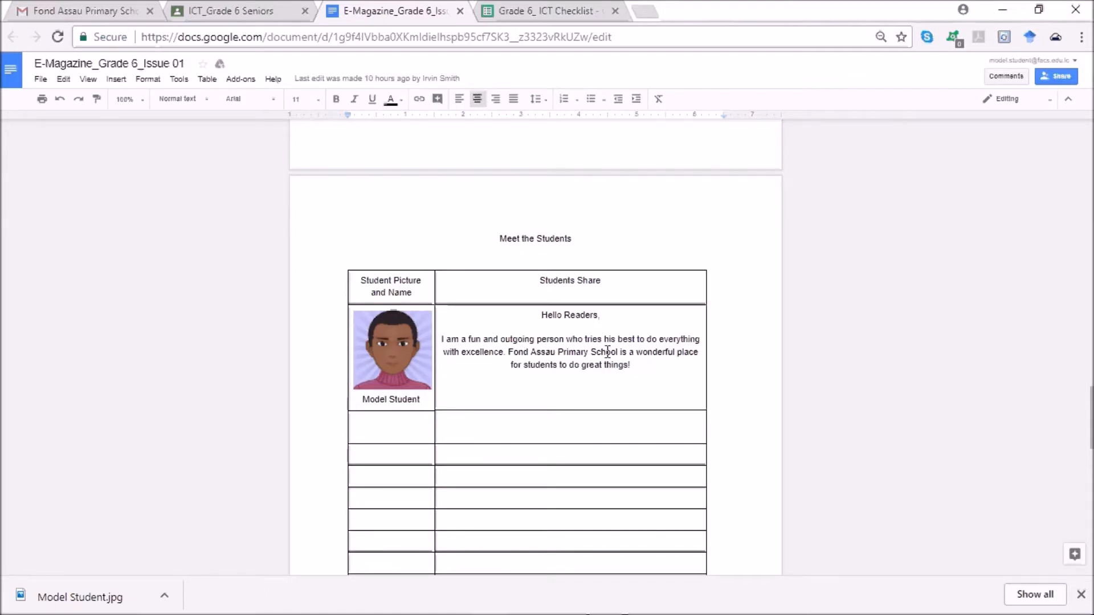
mouse_move(577, 364)
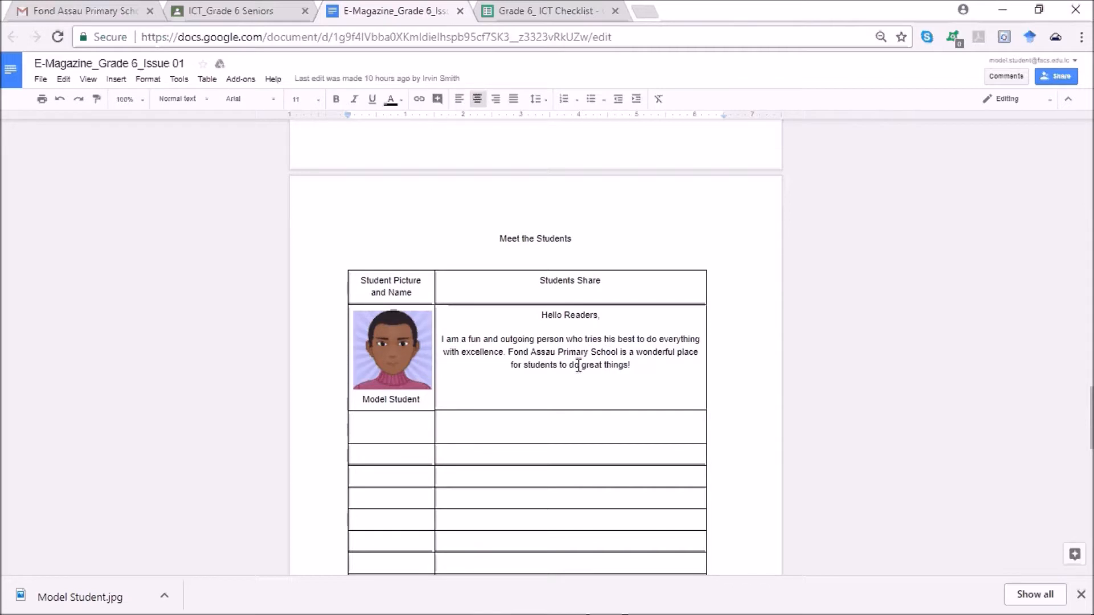
mouse_move(382, 525)
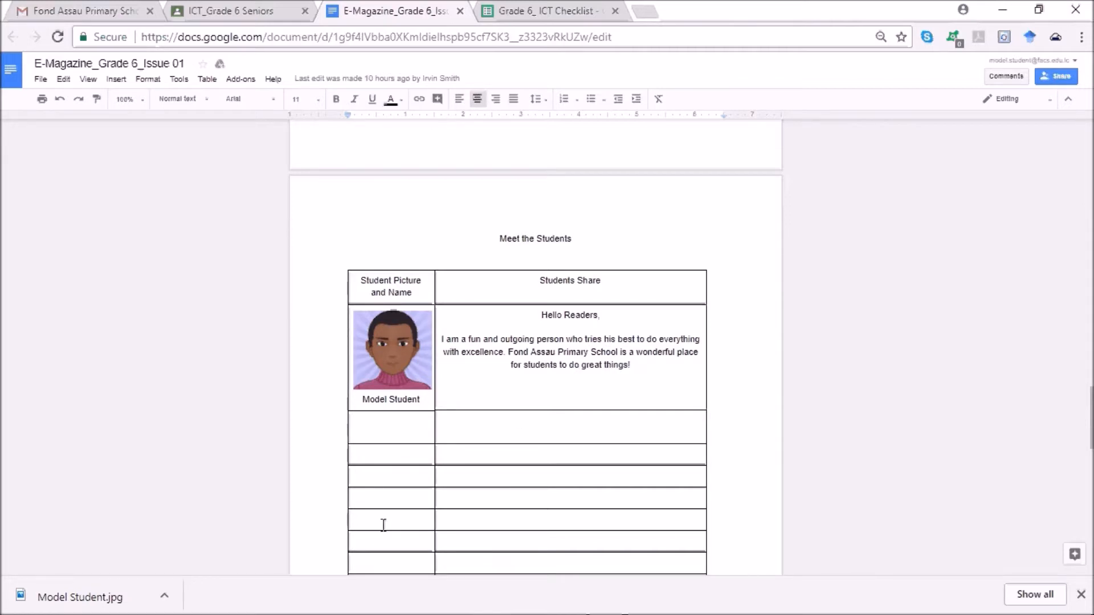
scroll(up, 3)
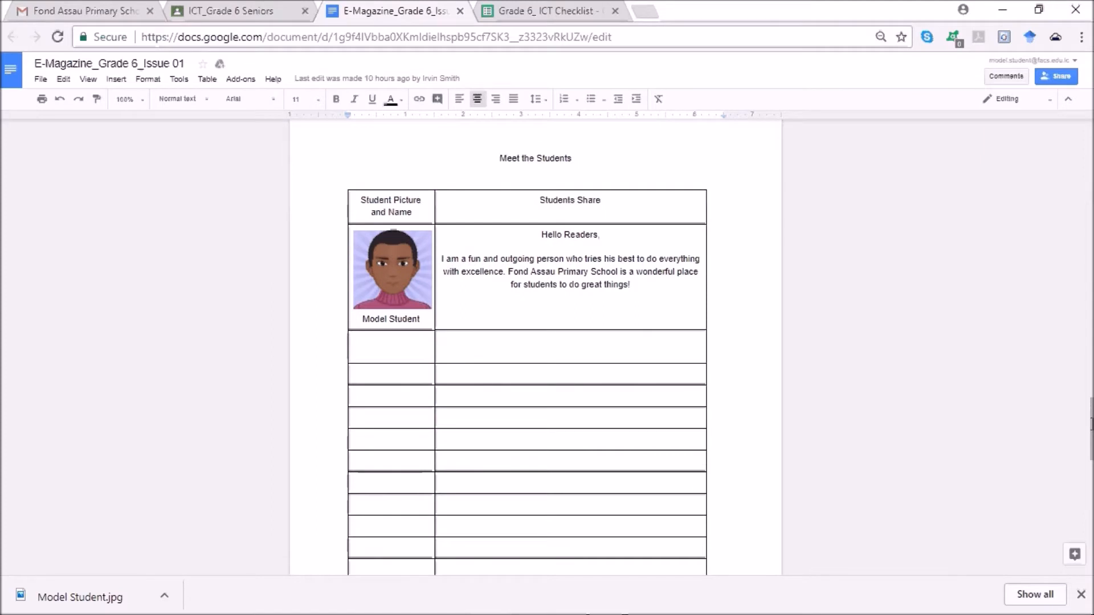
- Scroll past the student table, checking blank pages and the one-row table for content
scroll(down, 3)
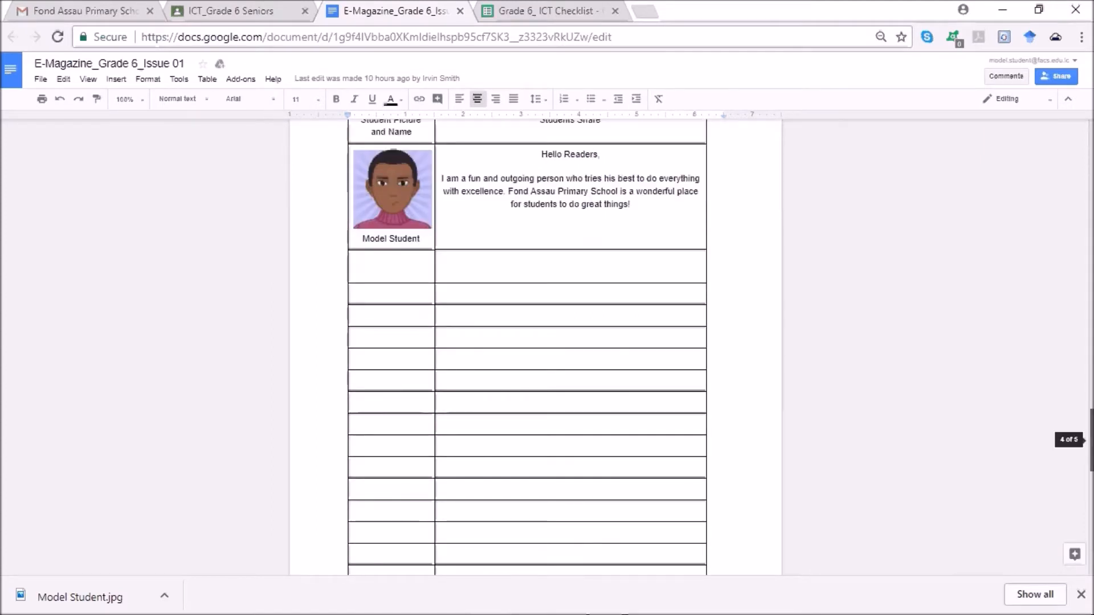
scroll(down, 3)
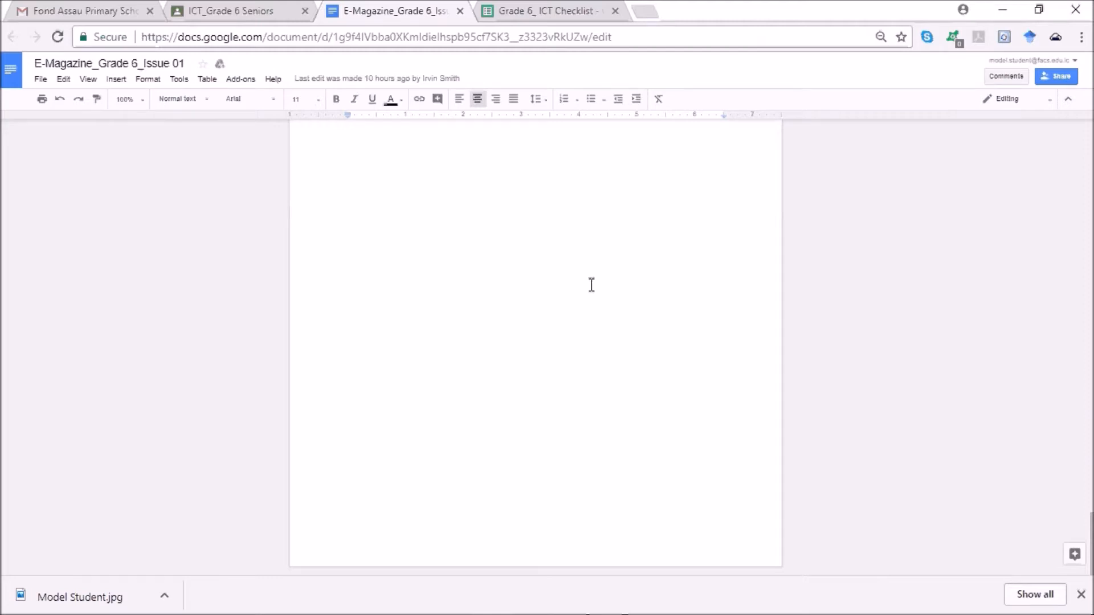
mouse_move(659, 518)
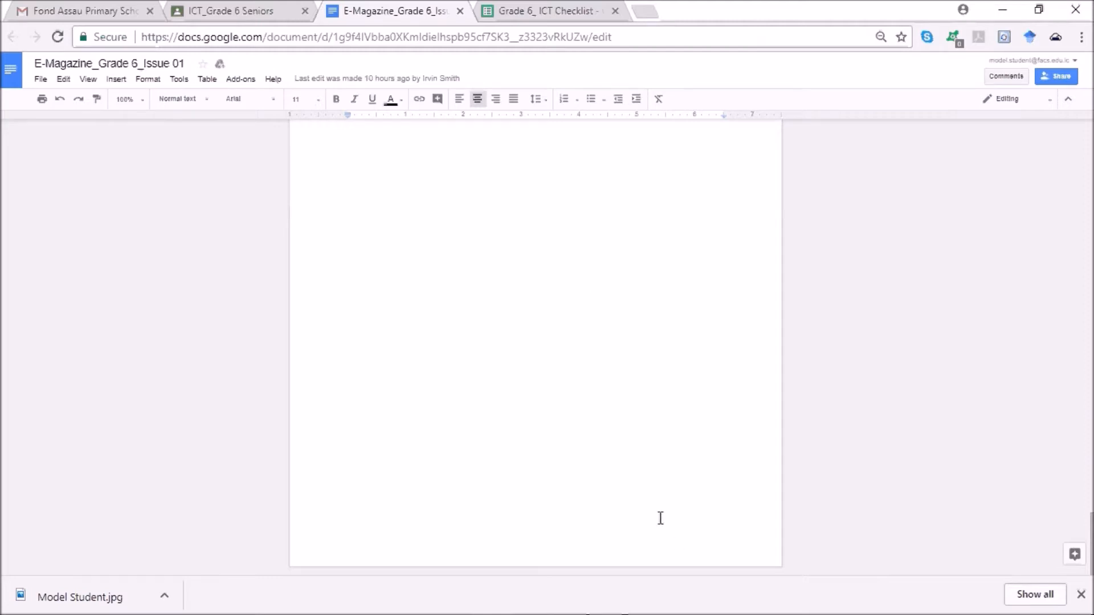
mouse_move(603, 386)
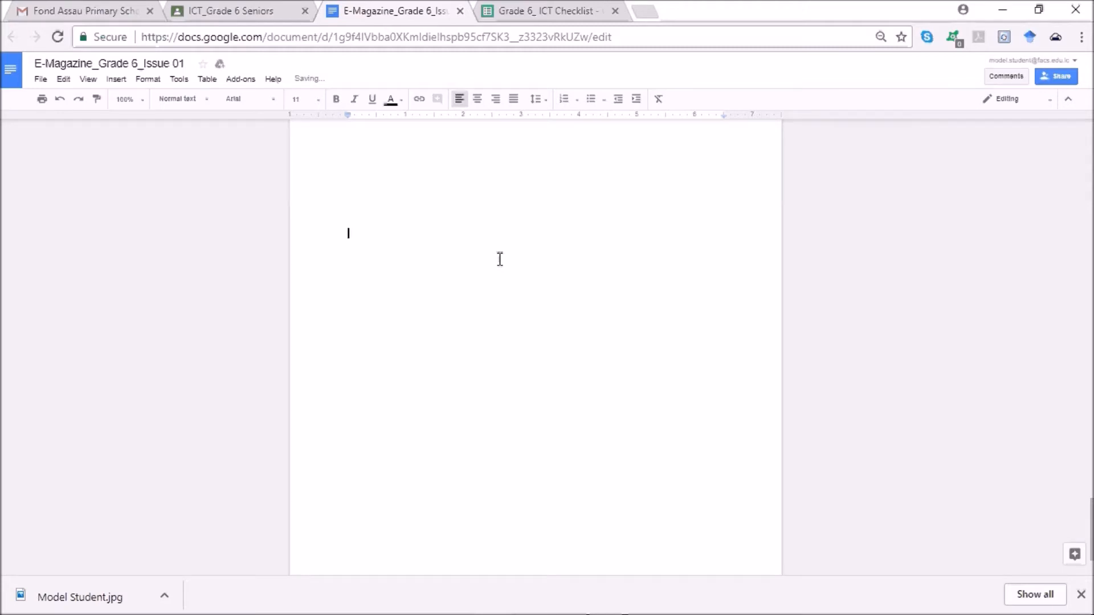
mouse_move(605, 433)
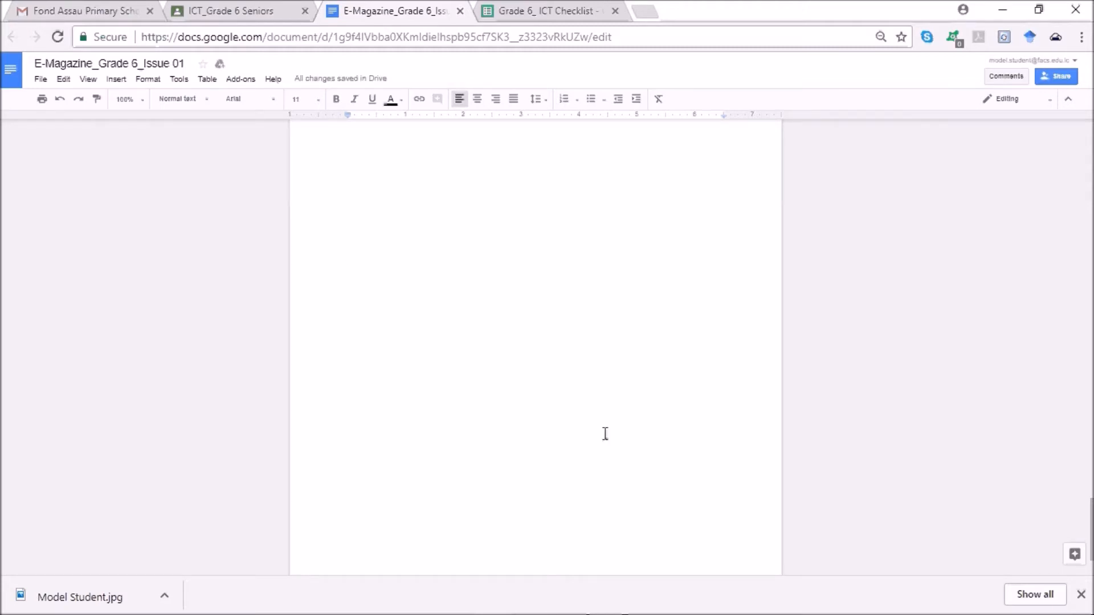
click(348, 256)
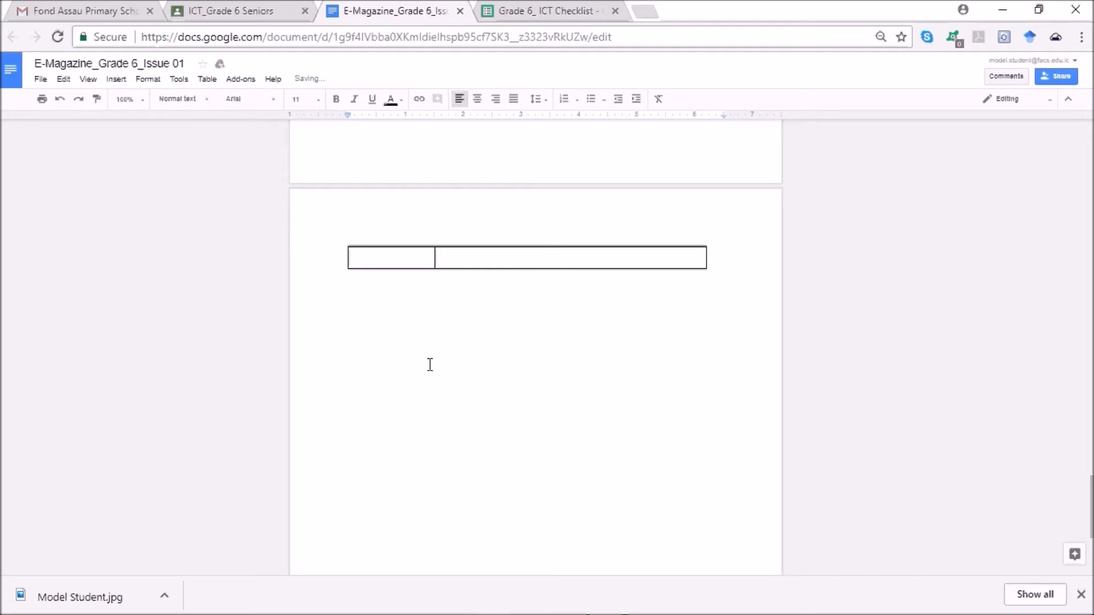
scroll(down, 3)
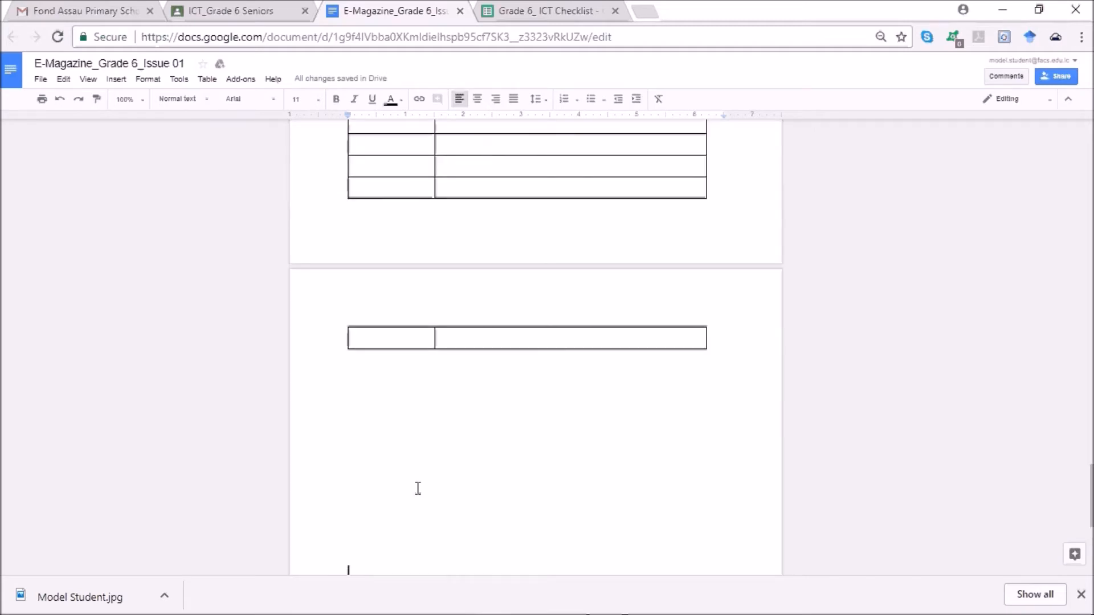
click(350, 367)
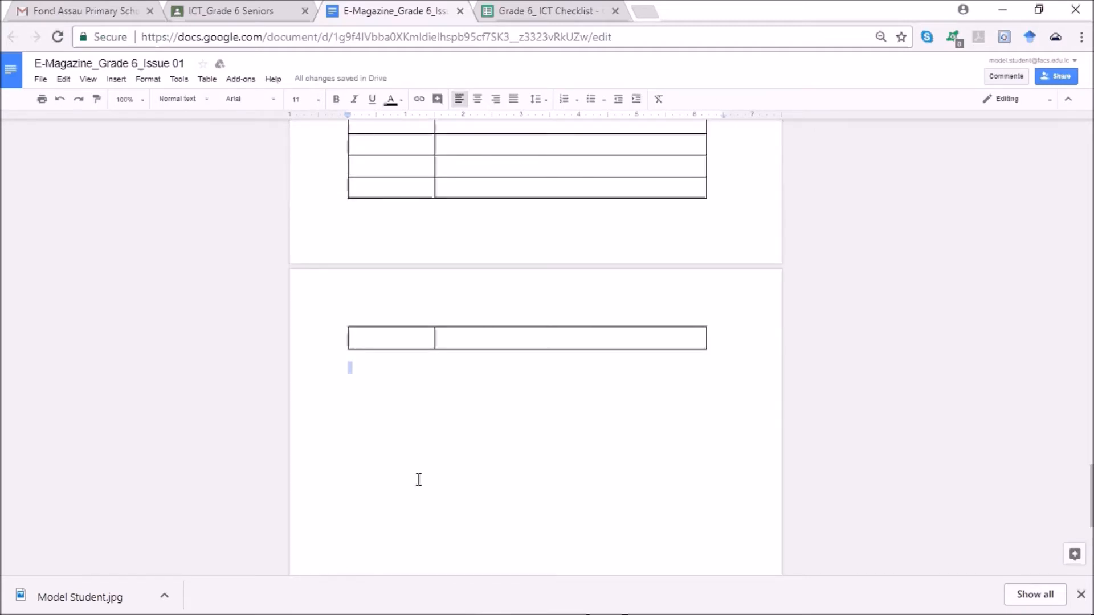
scroll(down, 3)
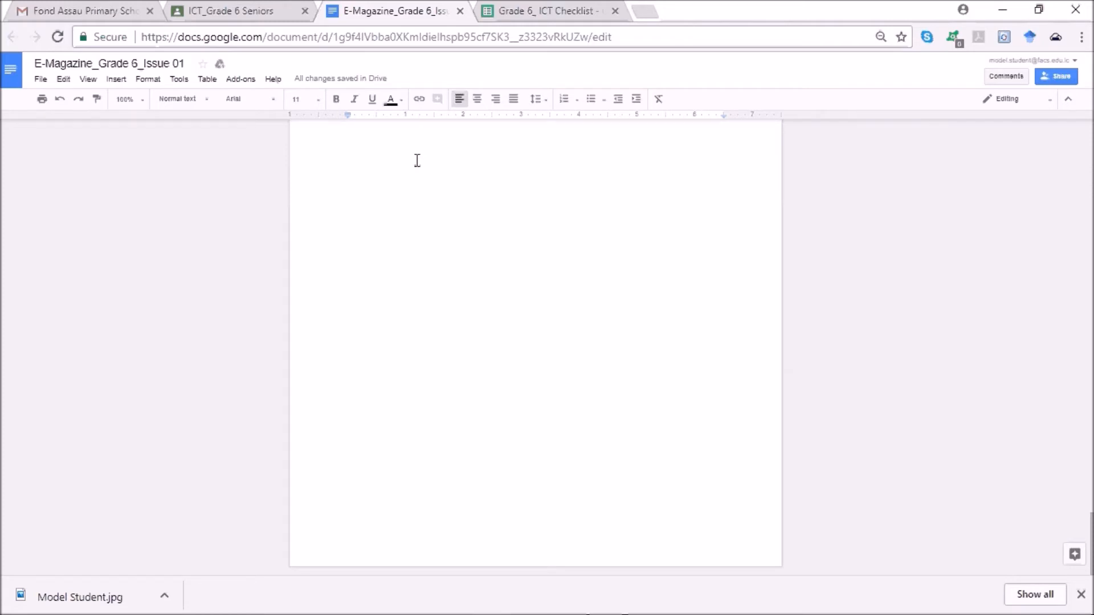
- Type the byline 'Article by Model Student' at the top of the blank page
text(Articl)
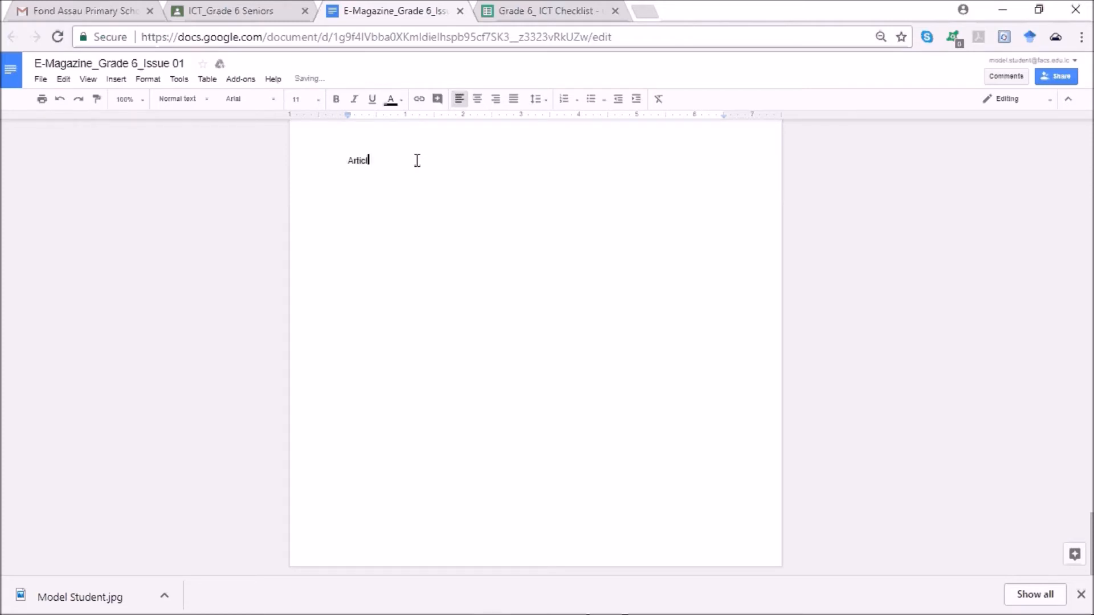
text(e by M)
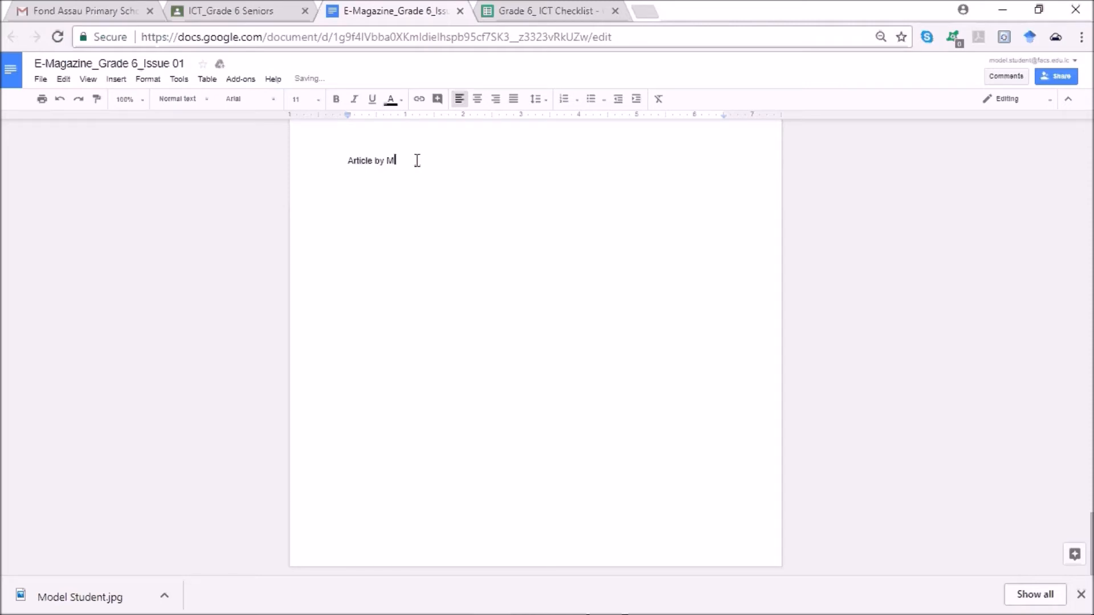
text(o)
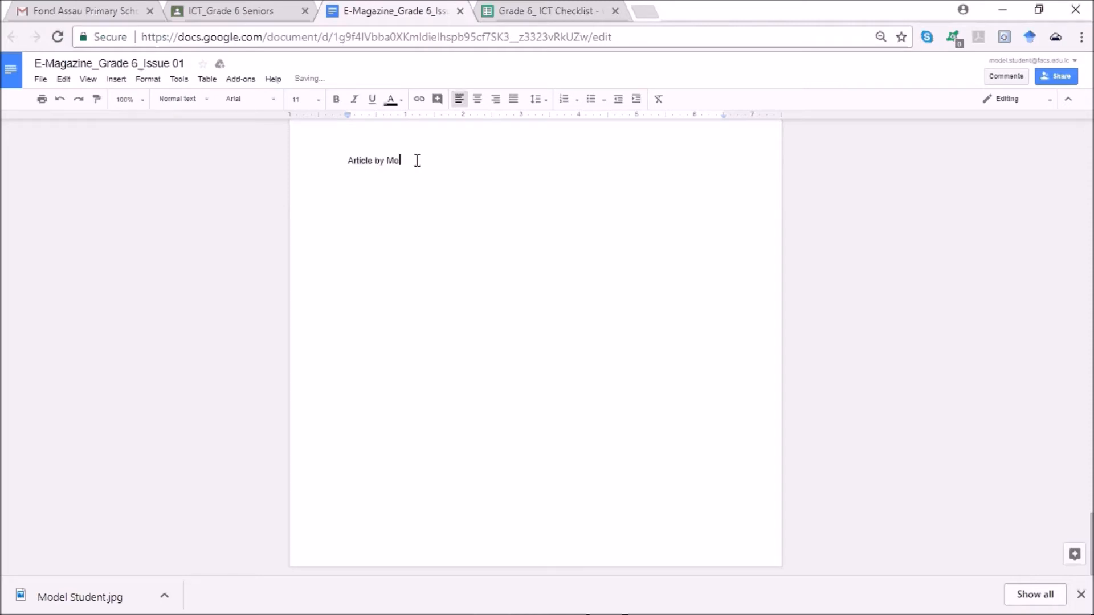
text(del)
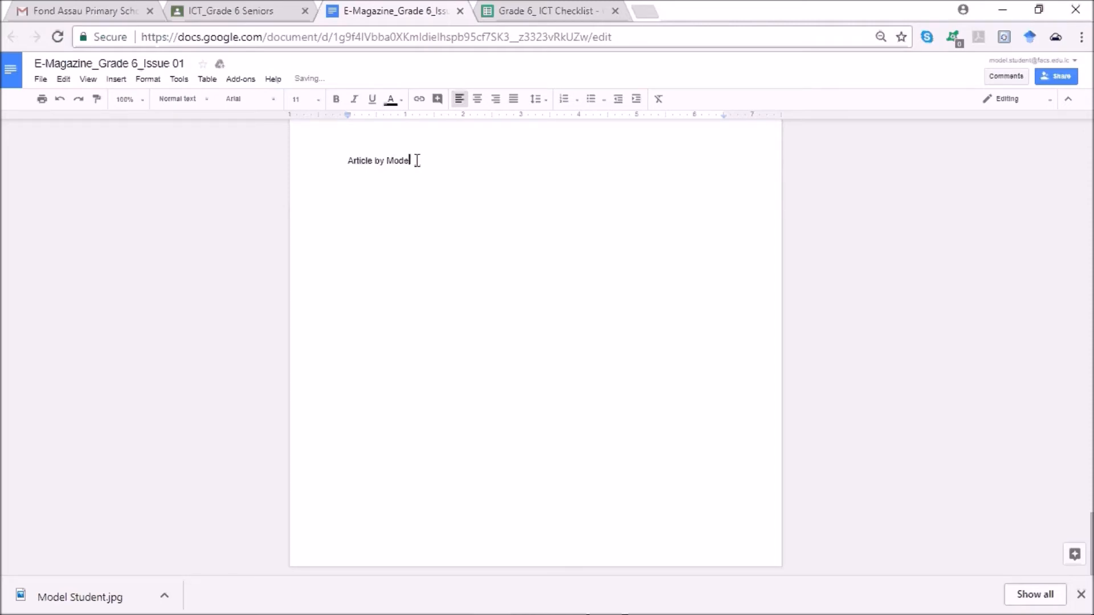
text(S)
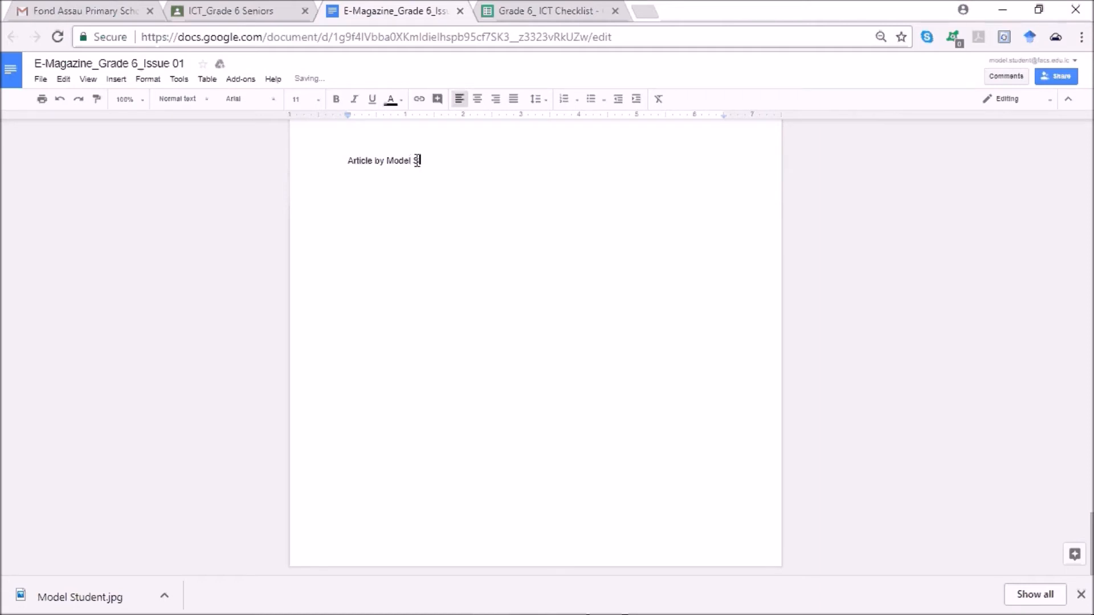
text(tudent)
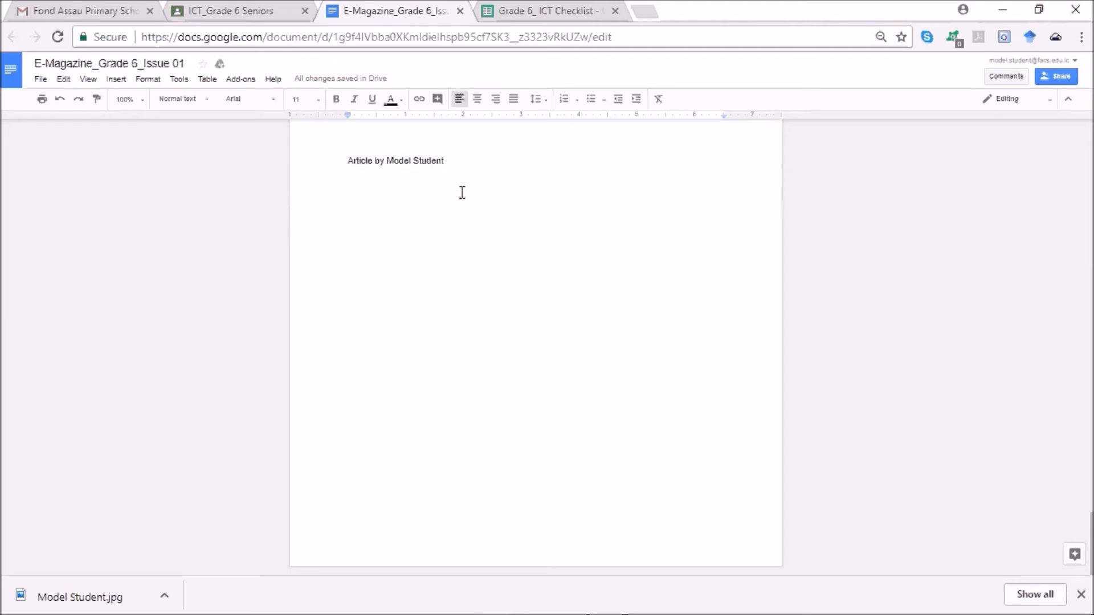
click(444, 160)
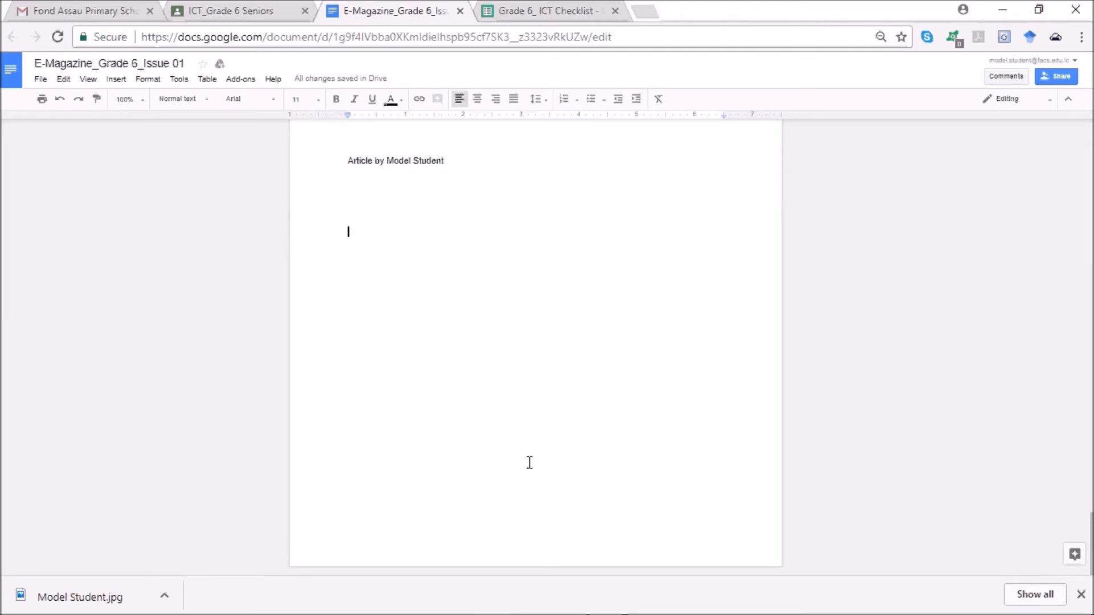
mouse_move(510, 303)
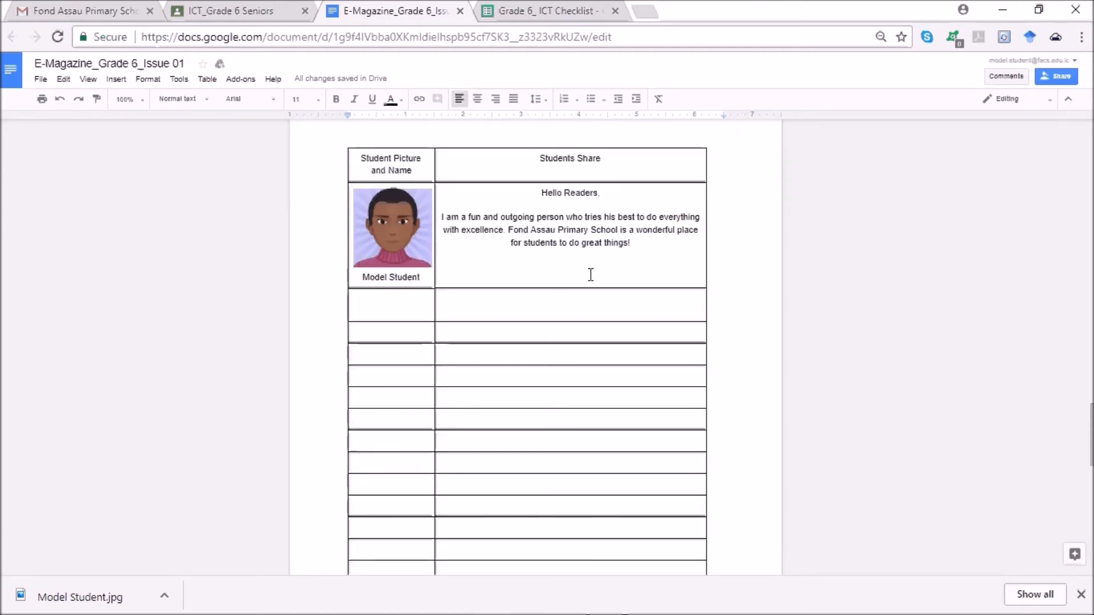
- Scroll up to the cover page with the 'Create Cover Page Here' placeholder
scroll(up, 3)
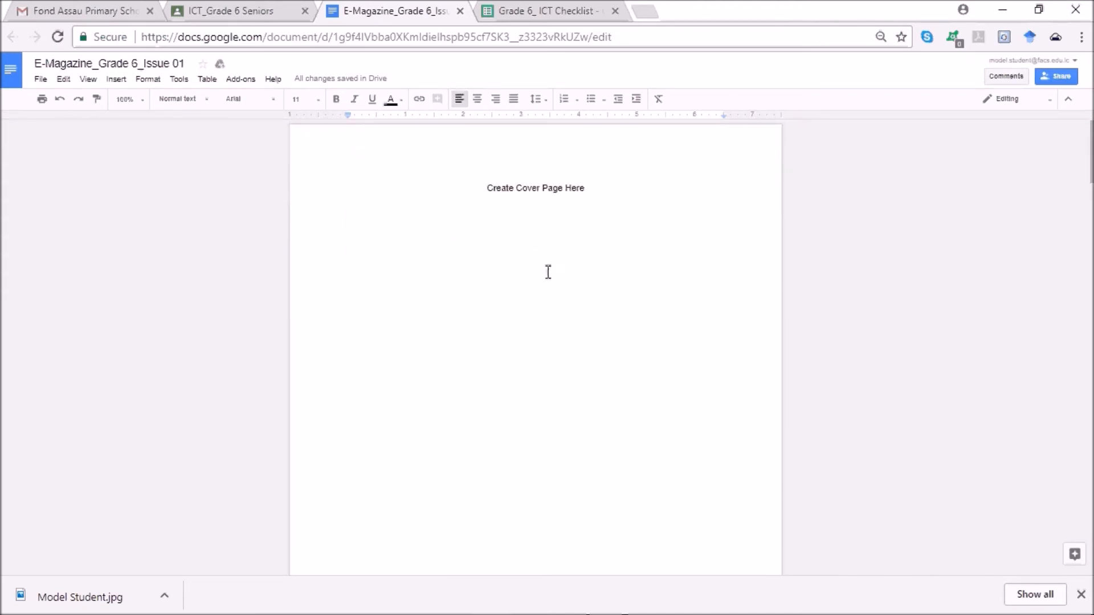
mouse_move(641, 313)
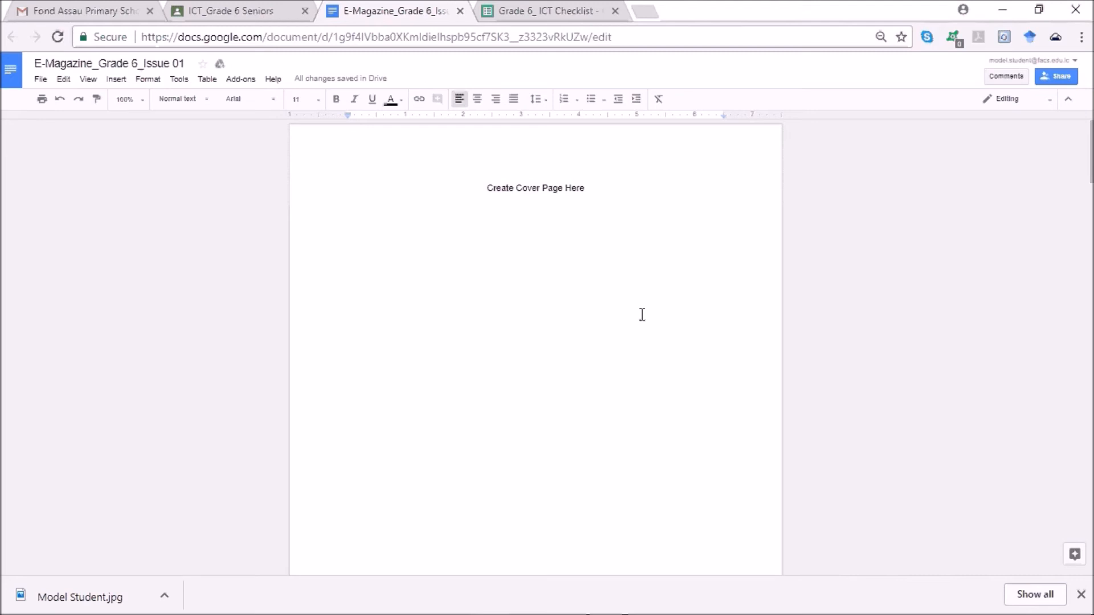
mouse_move(562, 278)
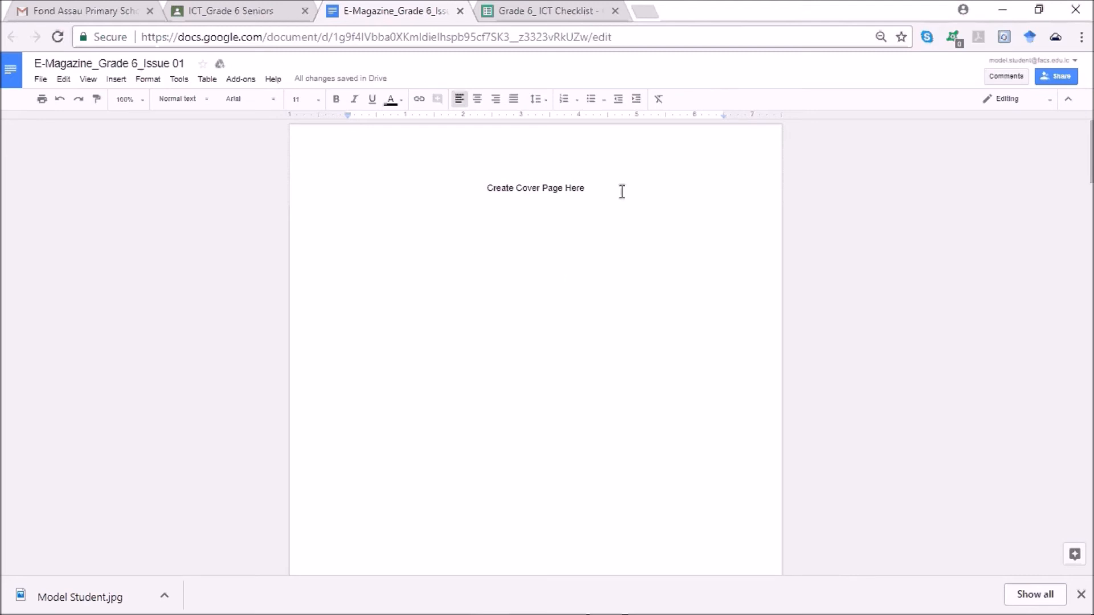
mouse_move(590, 229)
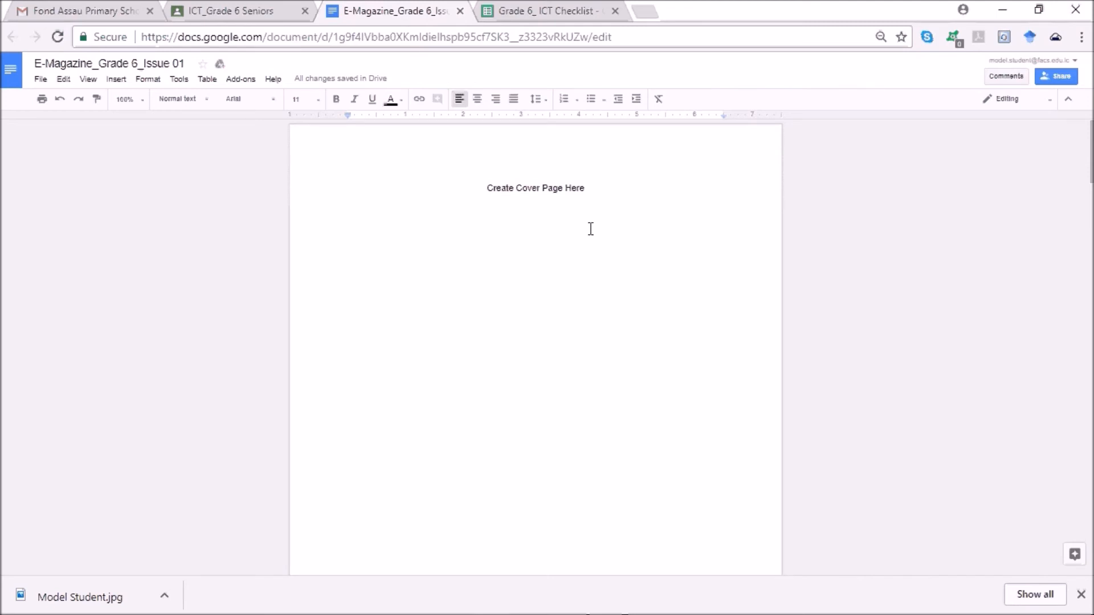
mouse_move(540, 287)
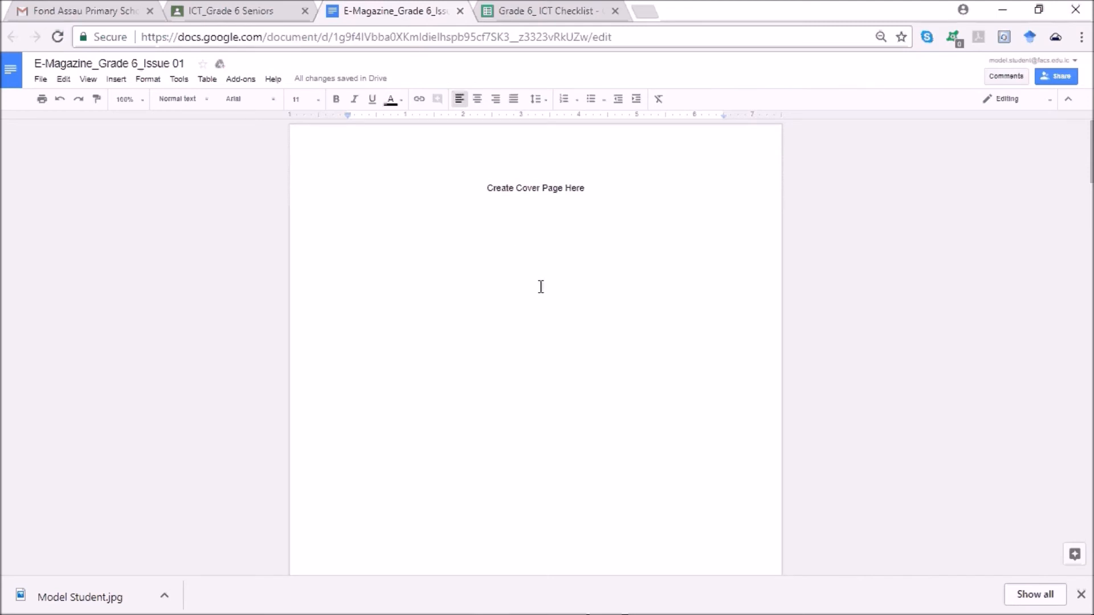
mouse_move(494, 262)
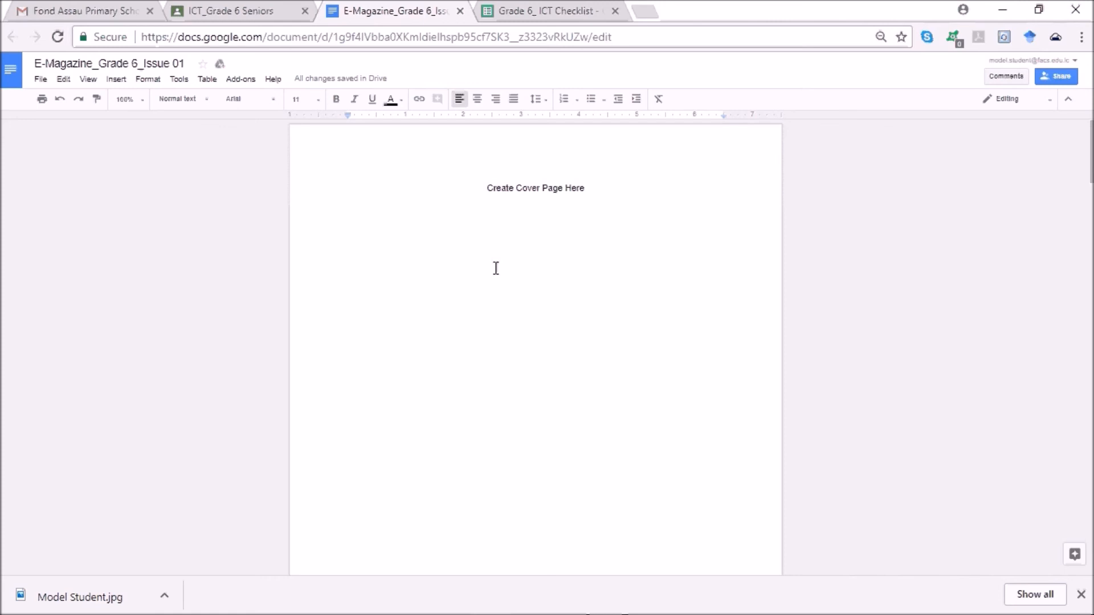
mouse_move(587, 397)
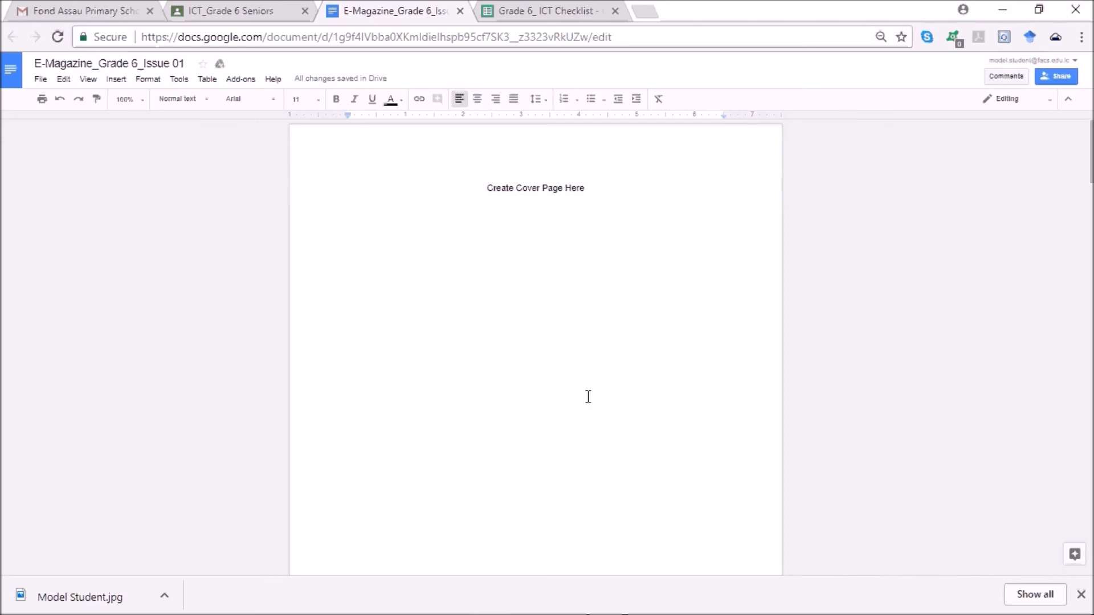